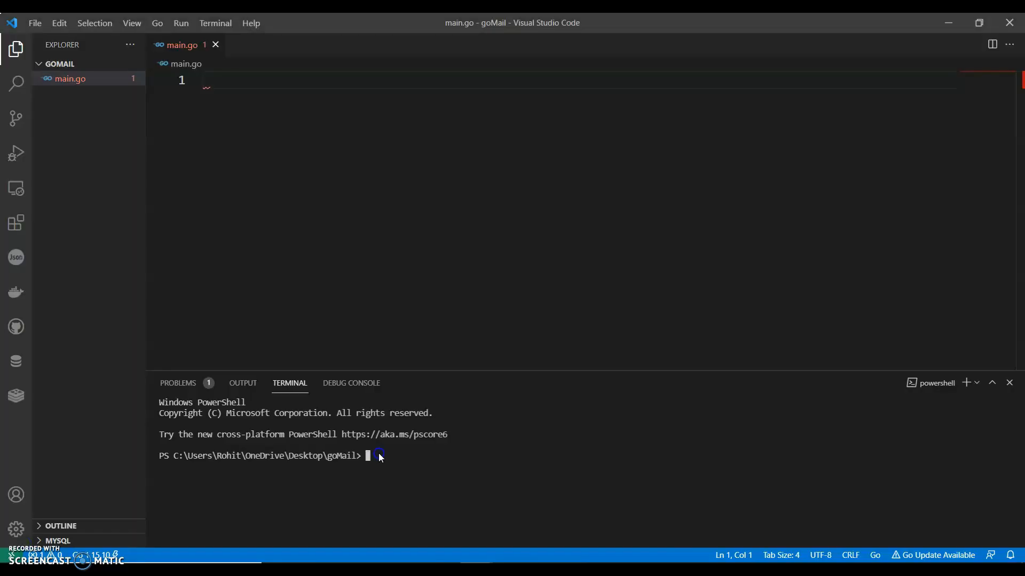
- Initialize the Go module 'rohitmenon27' with go mod init
type("go mod init rohitmenon27")
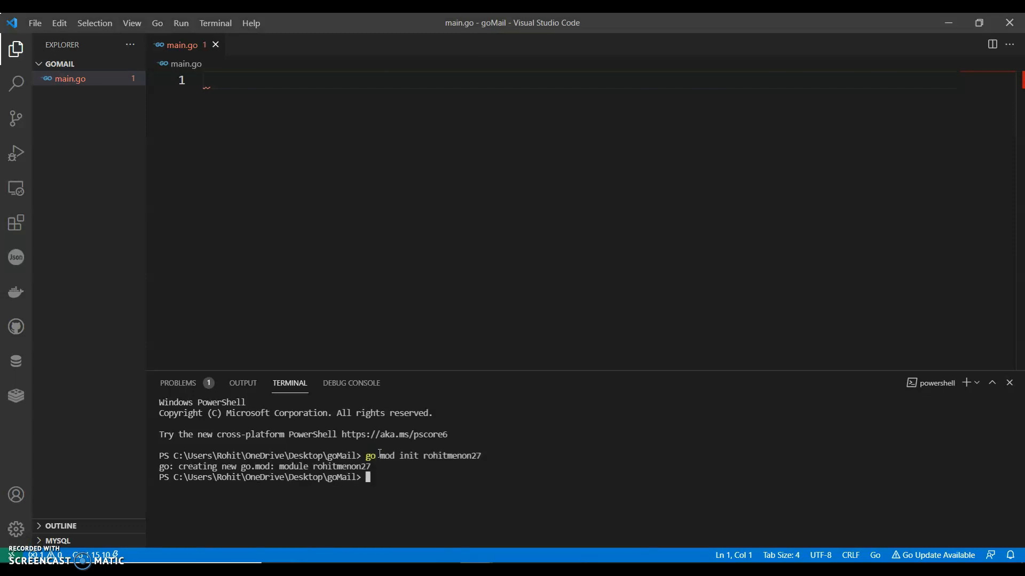
- Fetch the gopkg.in/mail.v2 package with go get and begin main.go's package line
type("go get")
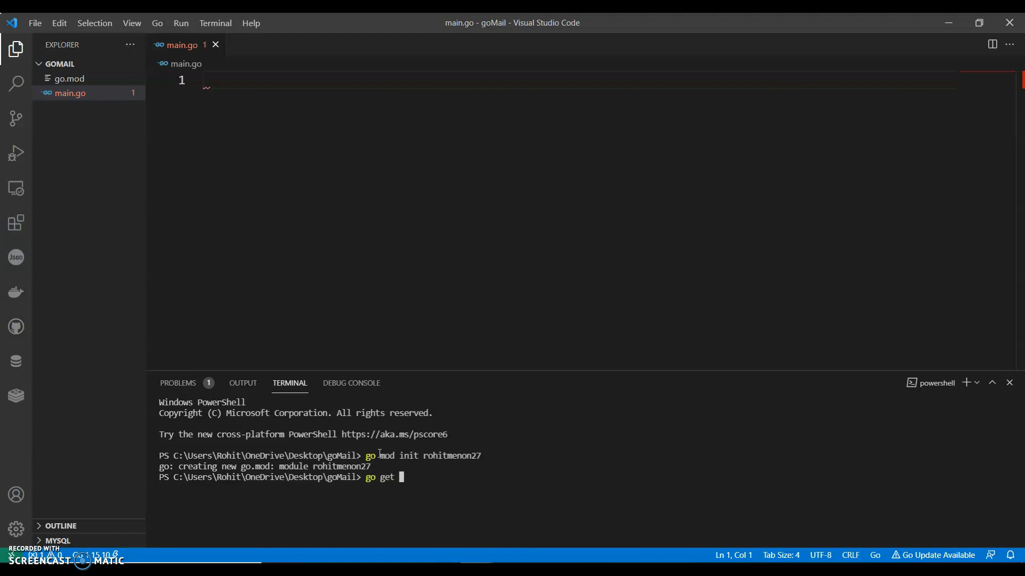
type("gop")
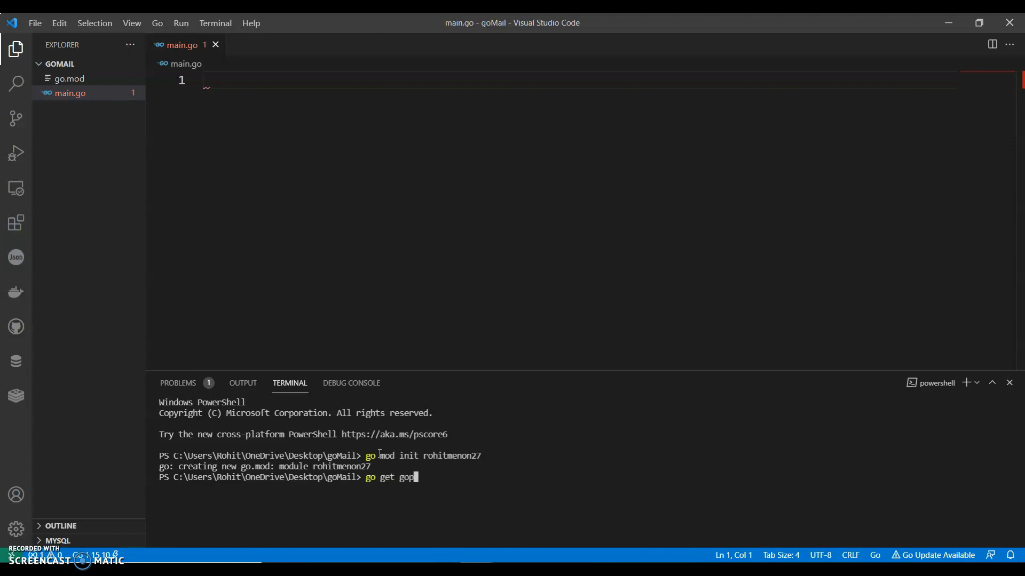
type("kg.i")
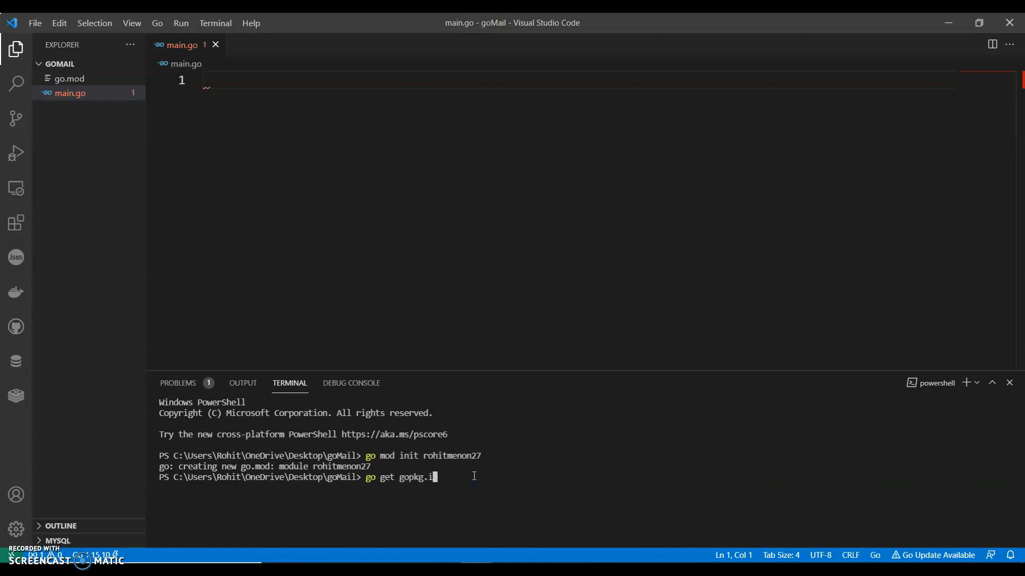
type("n/mail")
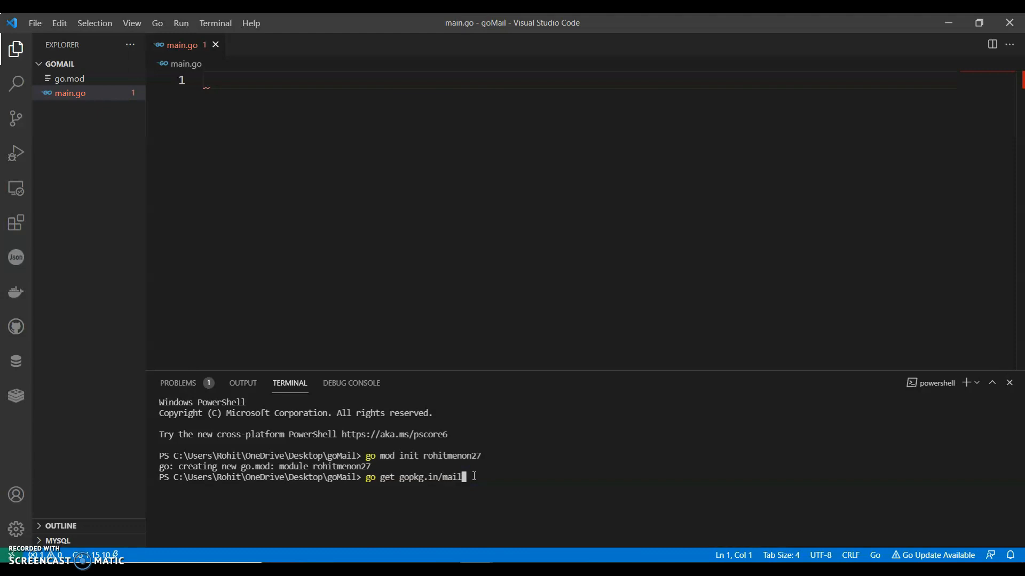
type(".v2")
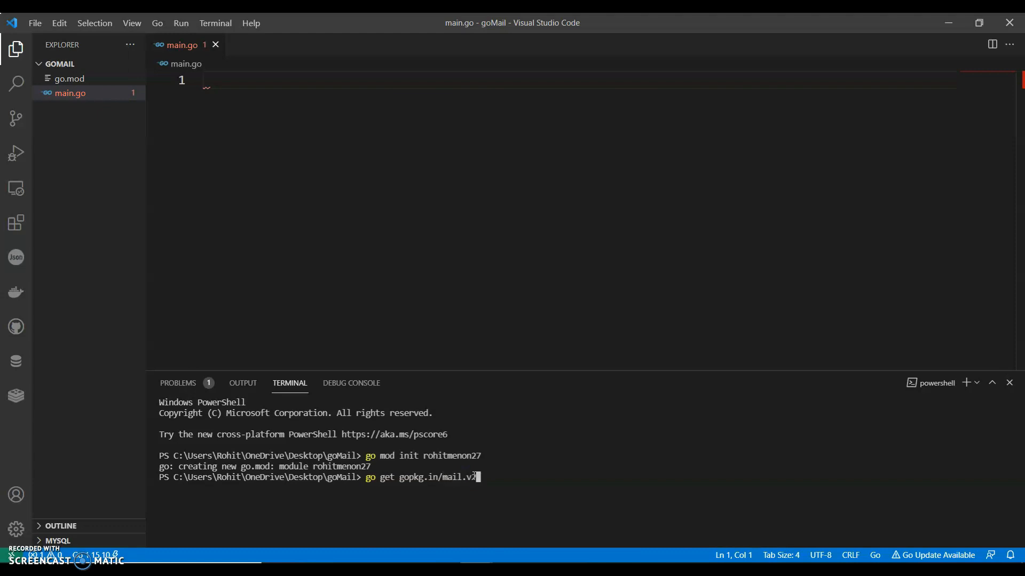
key("Enter")
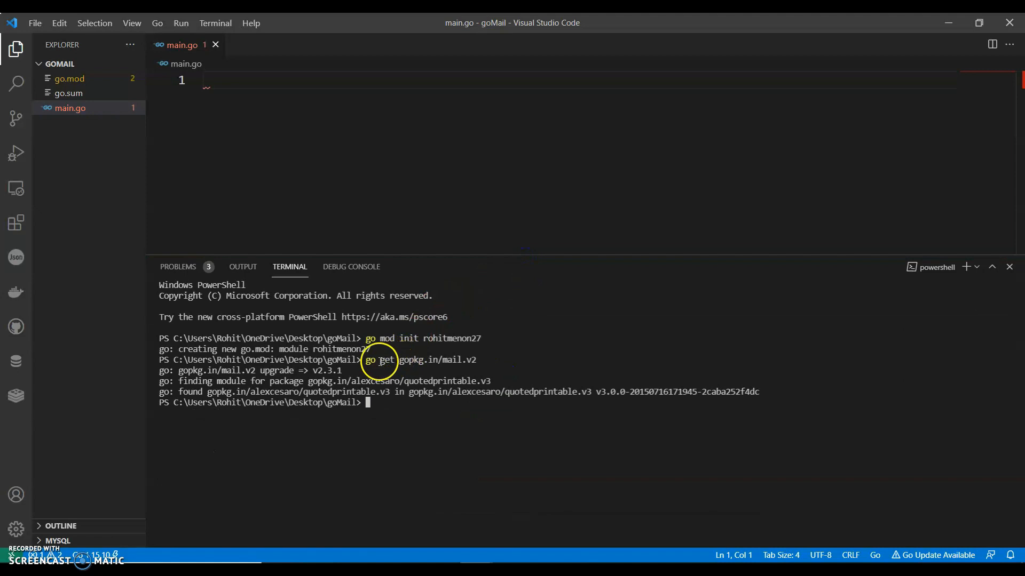
type("package main")
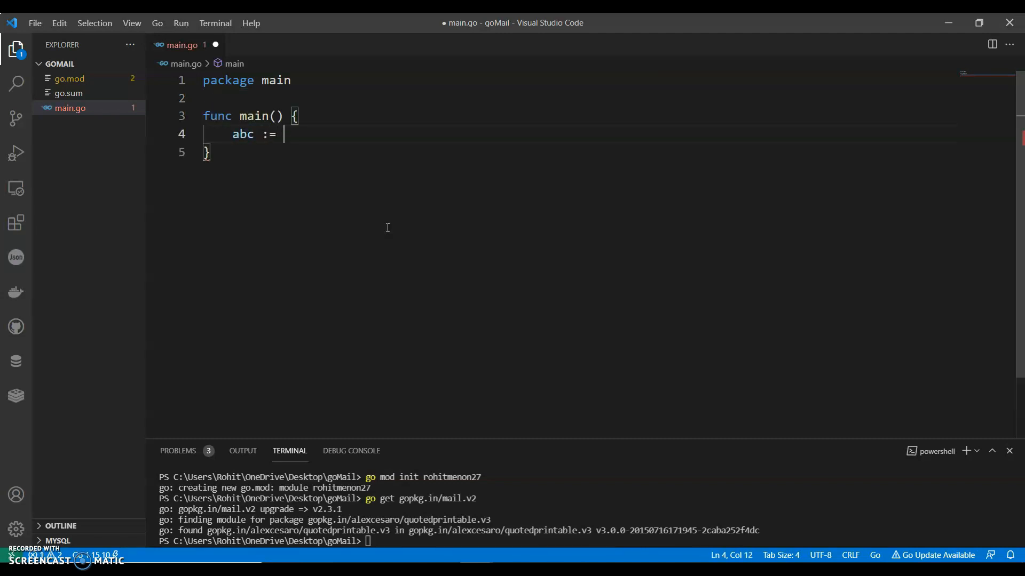
- Create abc := gomail.NewMessage() and start abc.SetHeader("From", "") with an empty value
type("gomail")
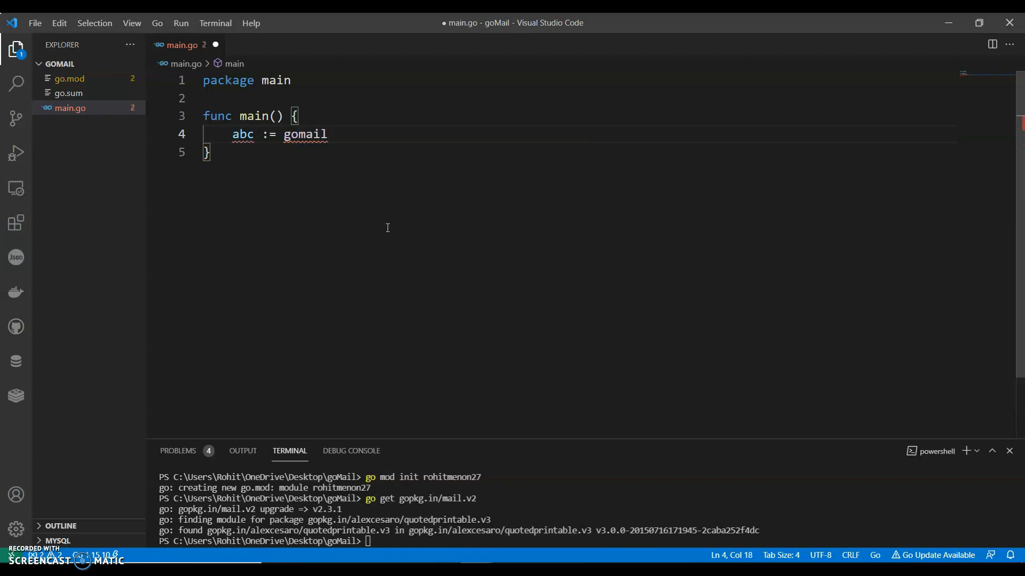
type(".NewMessage(")
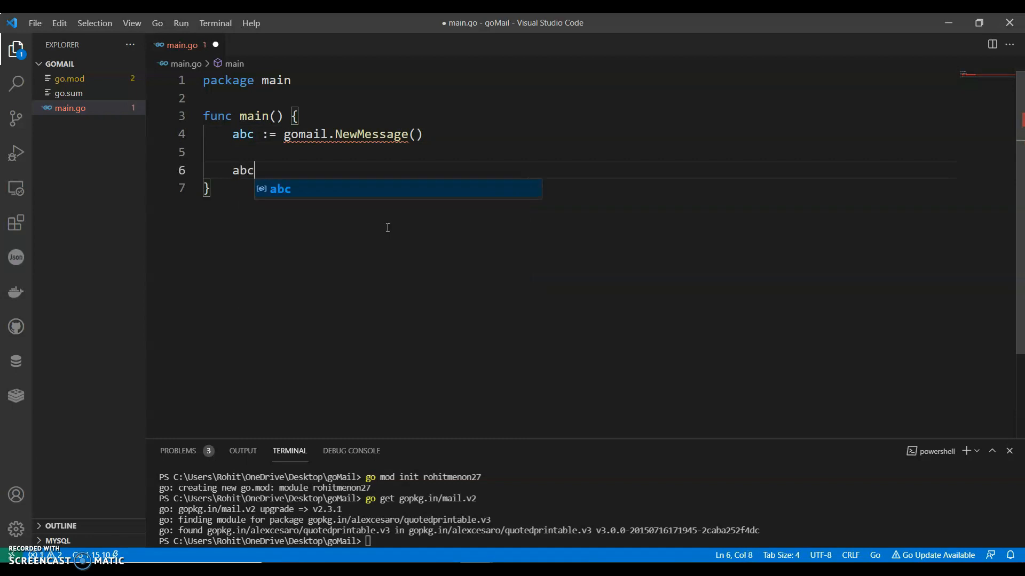
type(".Set")
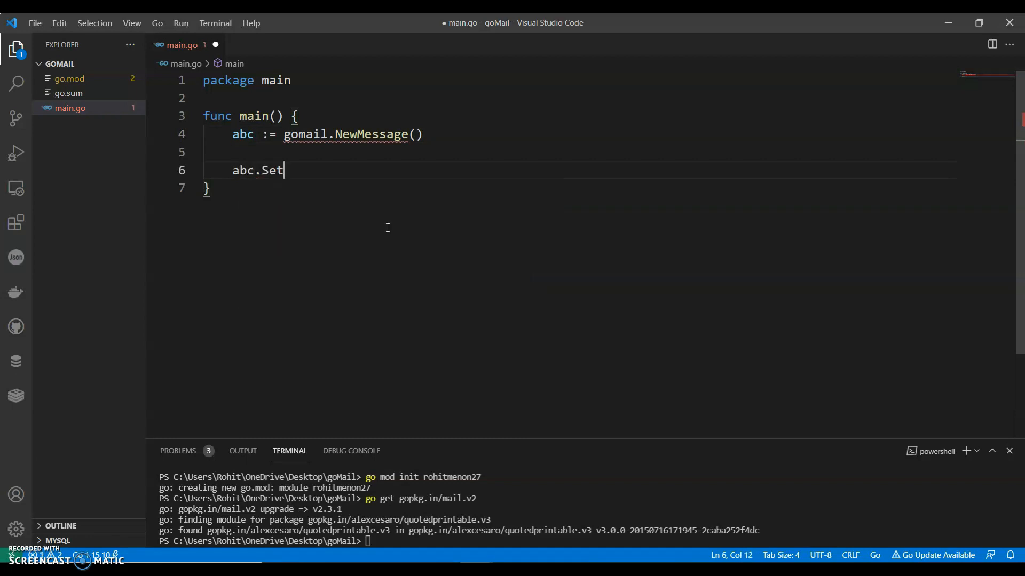
type("Header(\"F\"")
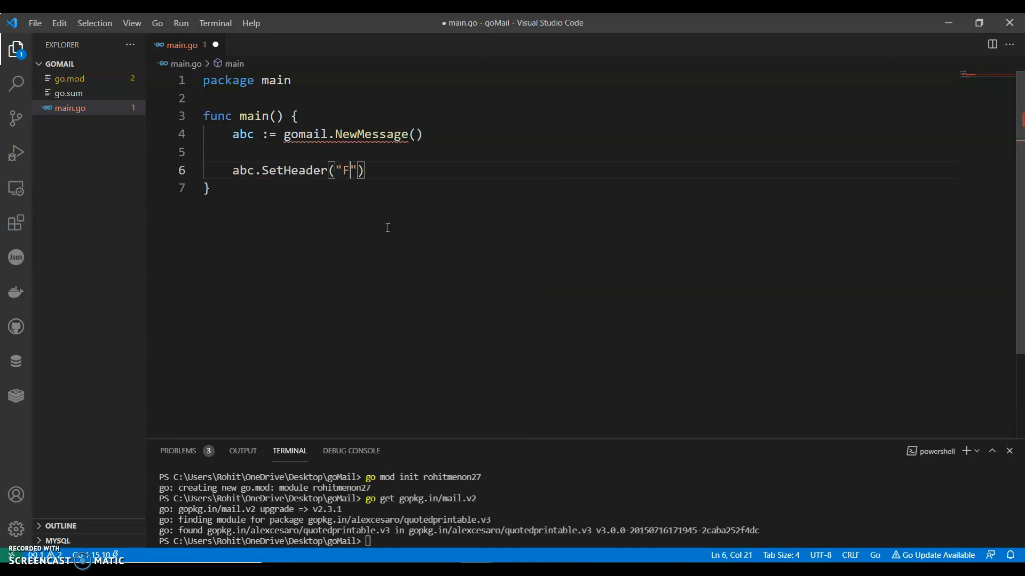
type("rom")
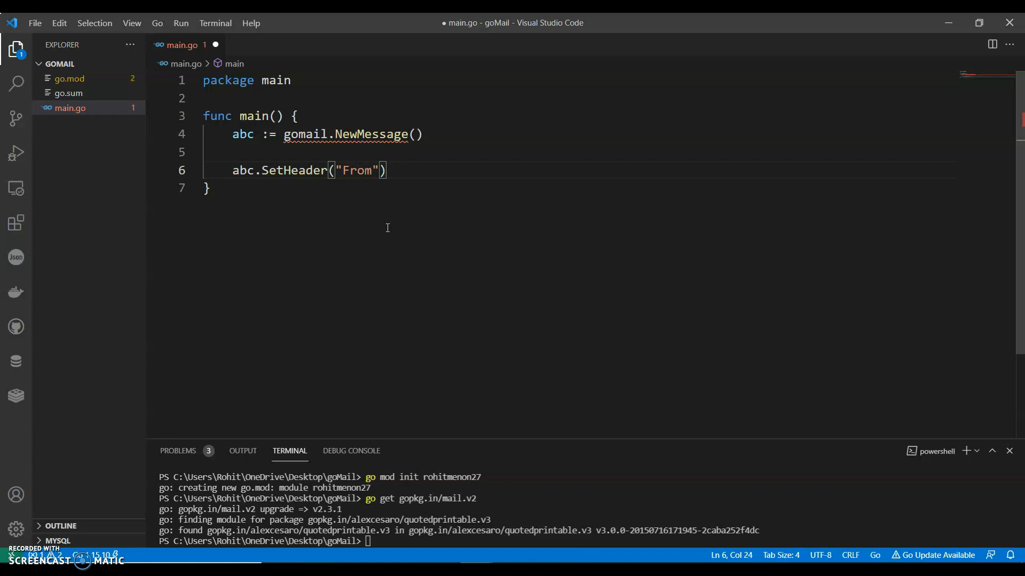
type(", \"\"")
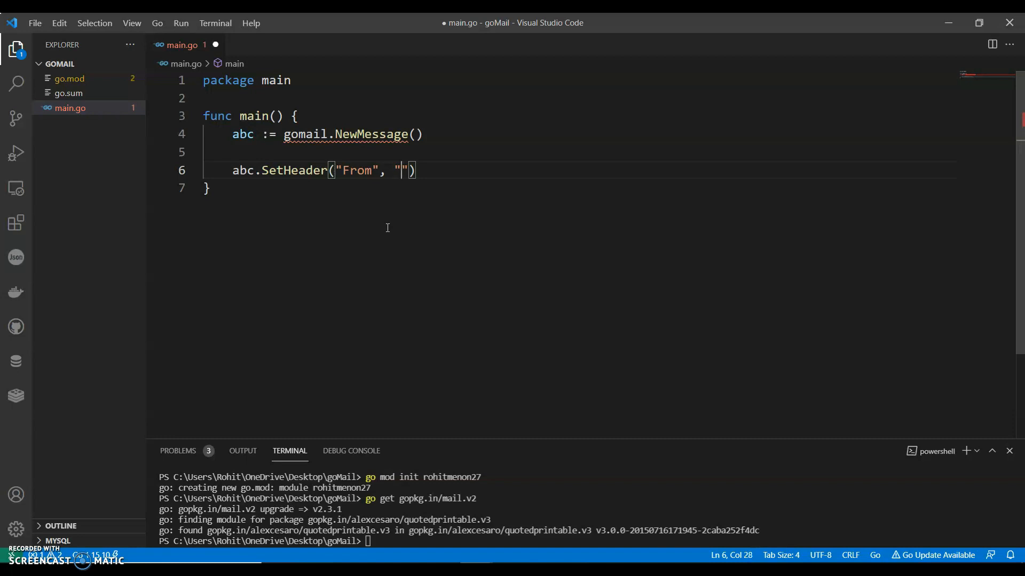
mouse_move(344, 263)
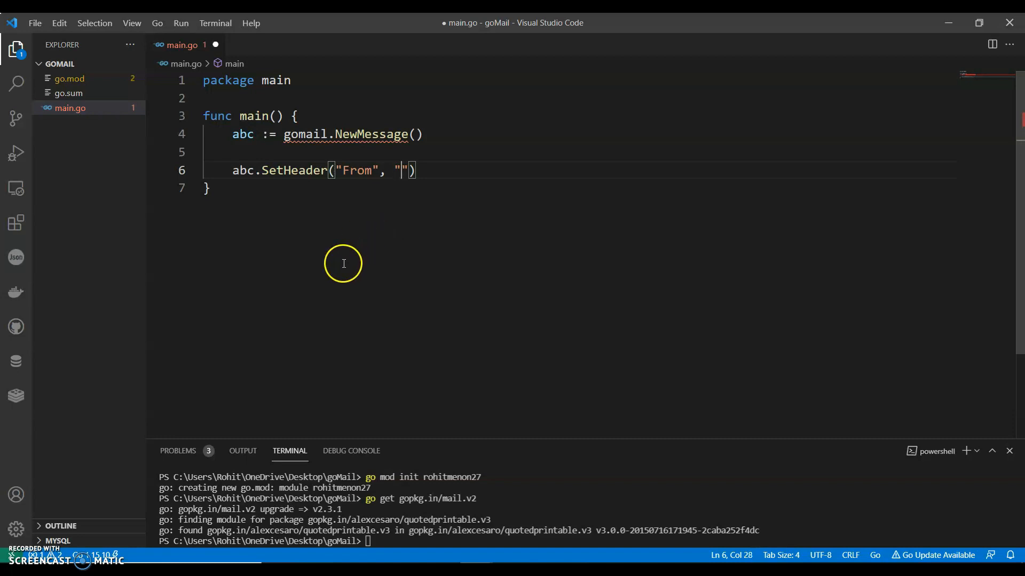
mouse_move(16, 530)
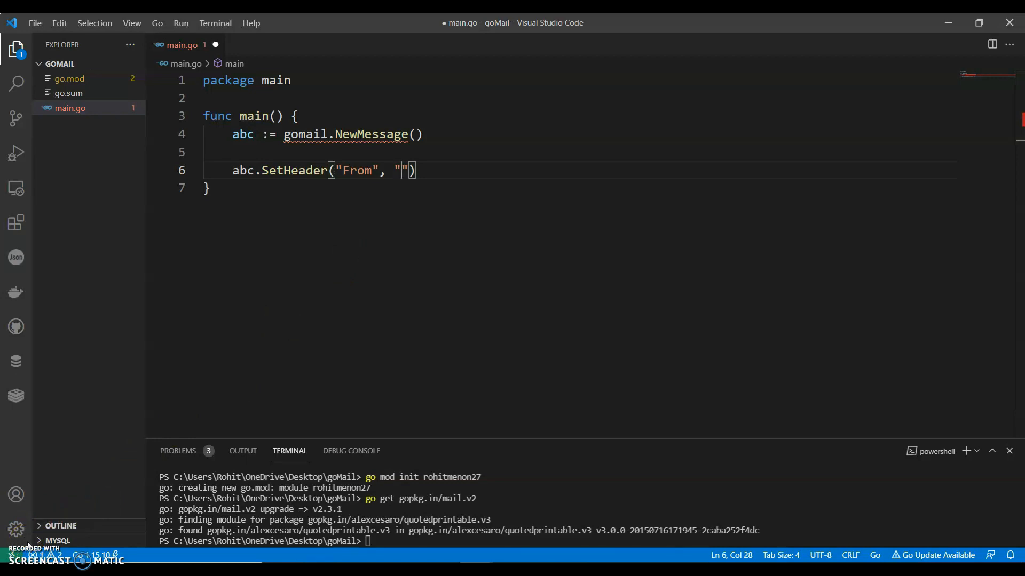
mouse_move(28, 543)
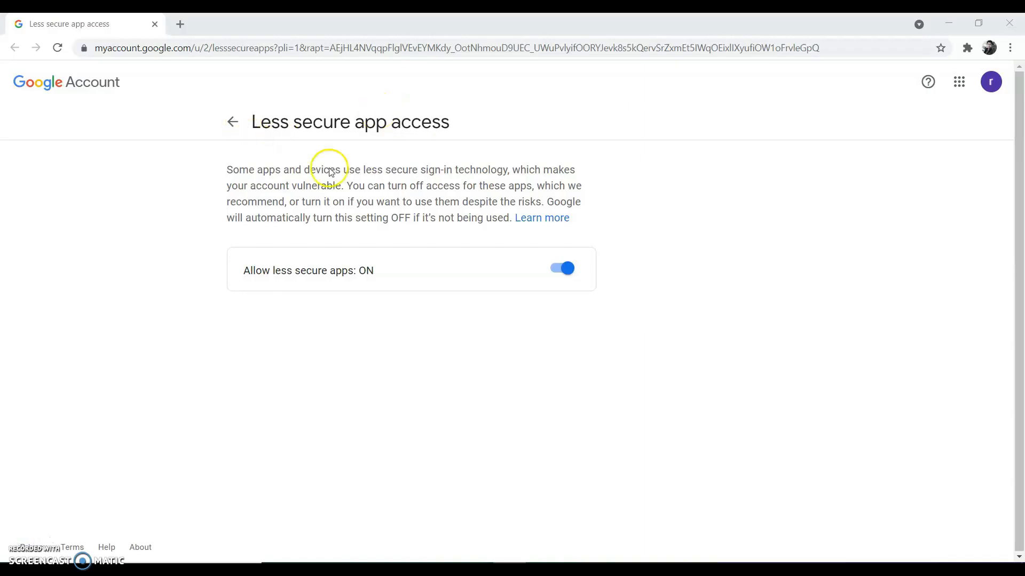
mouse_move(564, 302)
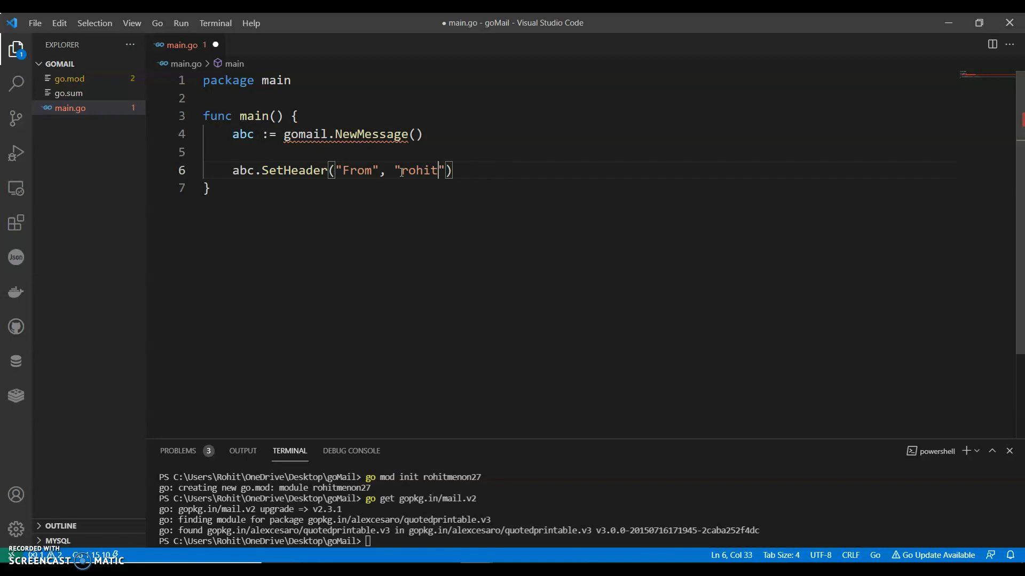
type("@g")
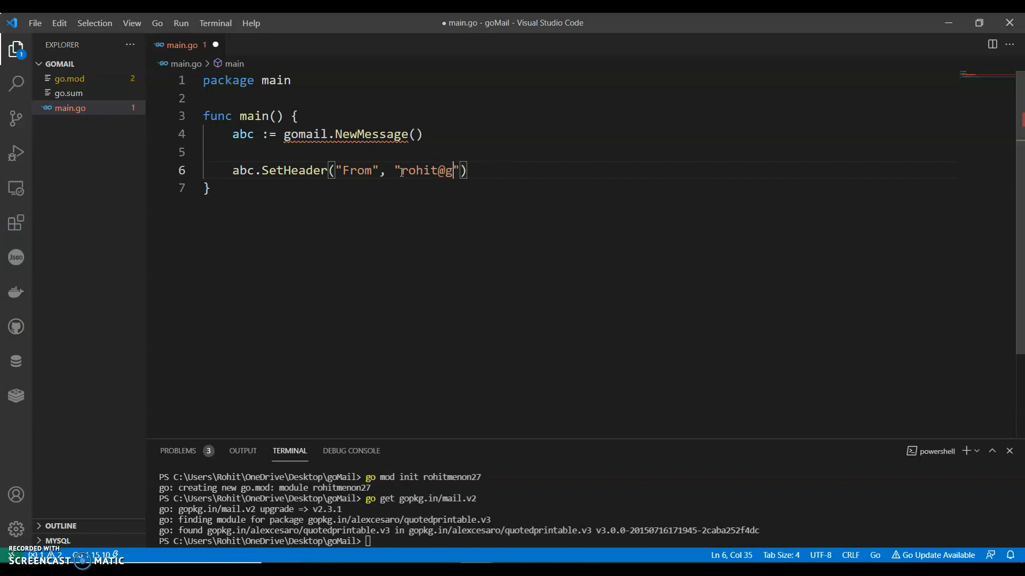
type("mail.com\")")
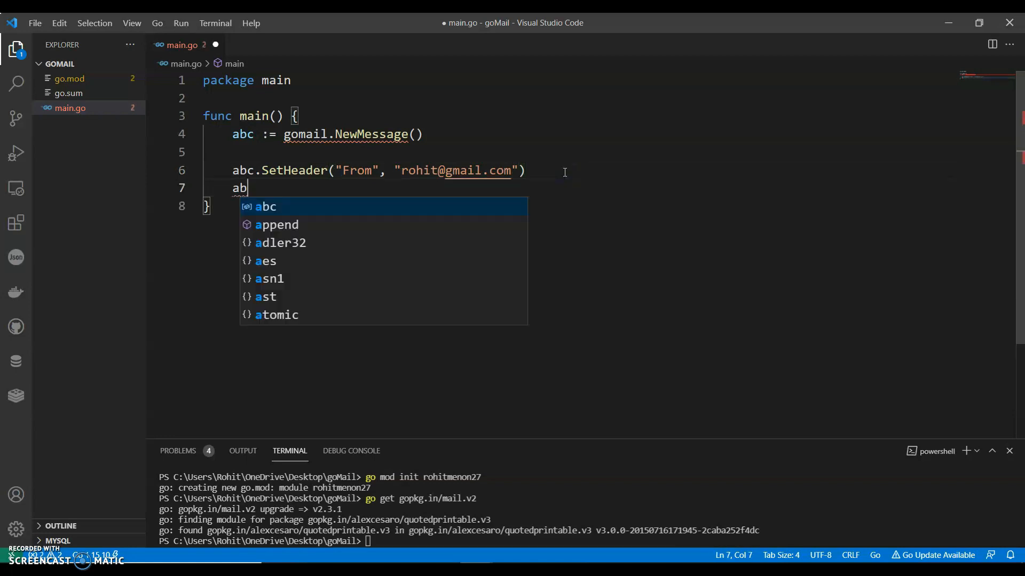
type("c.SetHeader(\"\")")
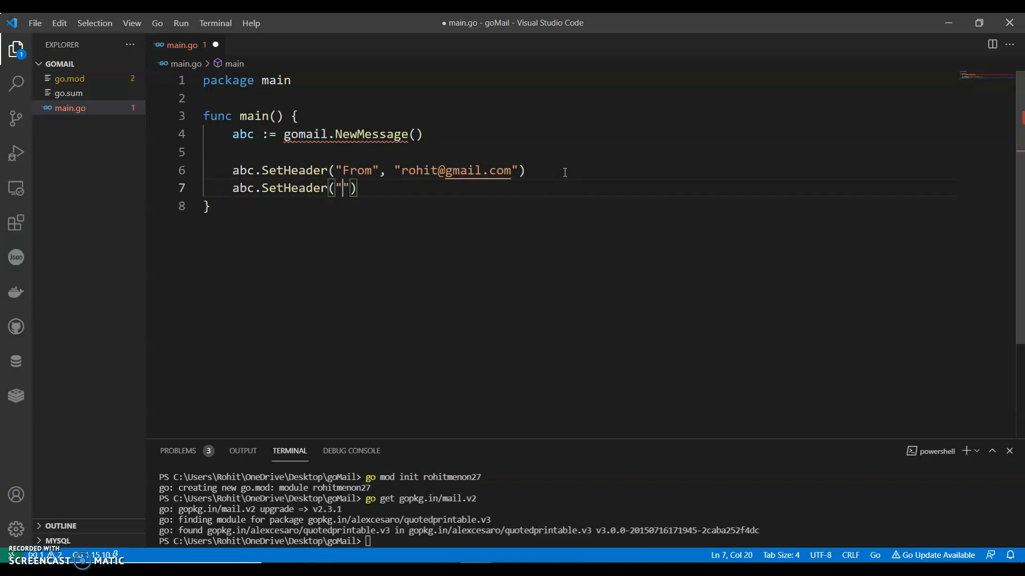
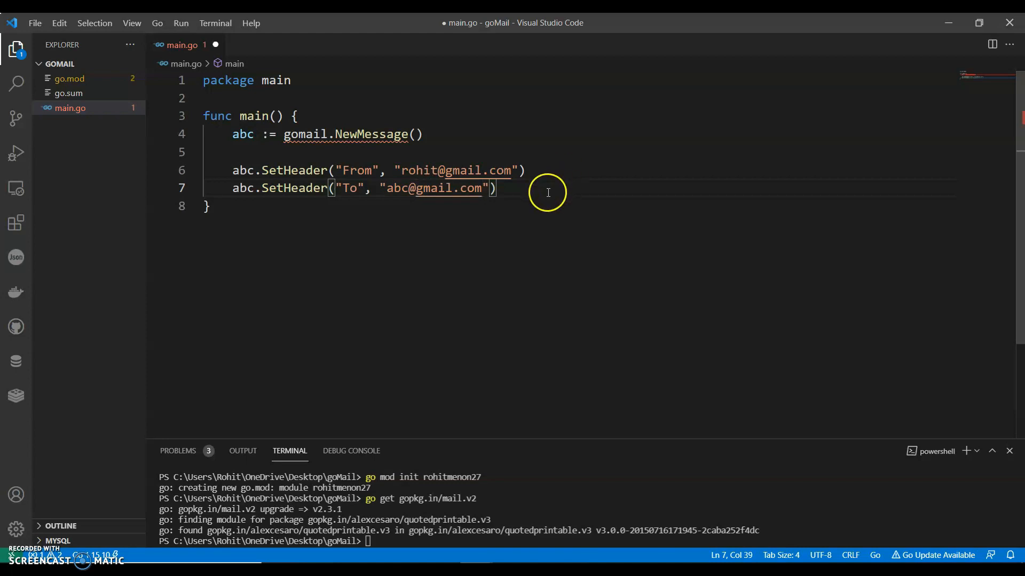
key("Enter")
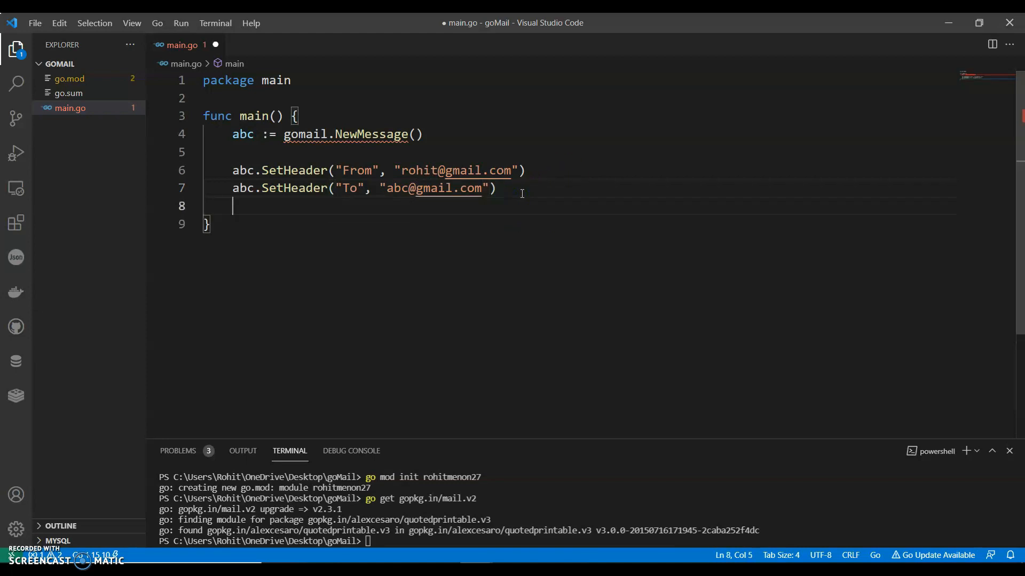
- Set the Subject header to "Test Email Subject abc"
type("abc.Set")
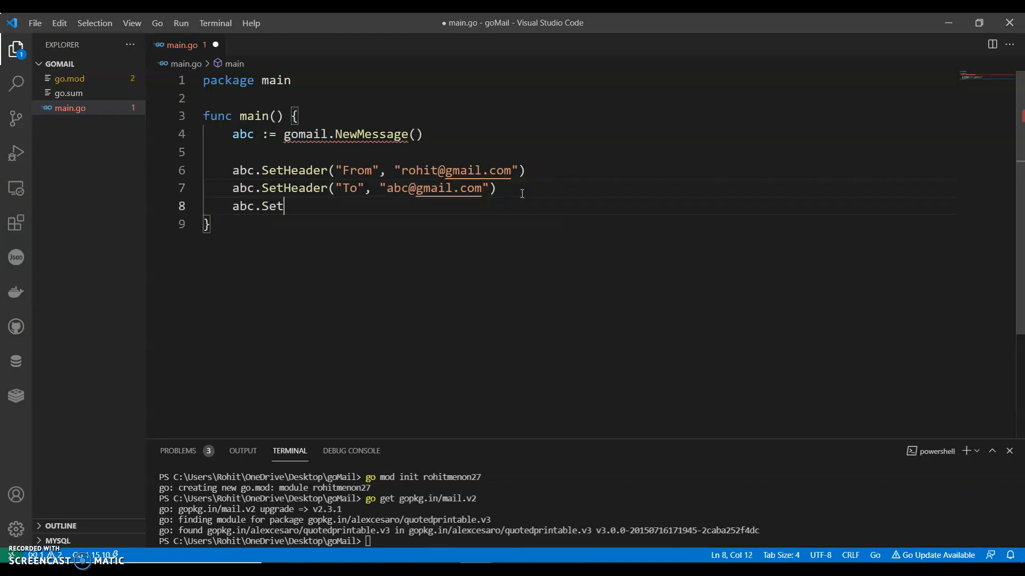
type("Header(\"Subject\"")
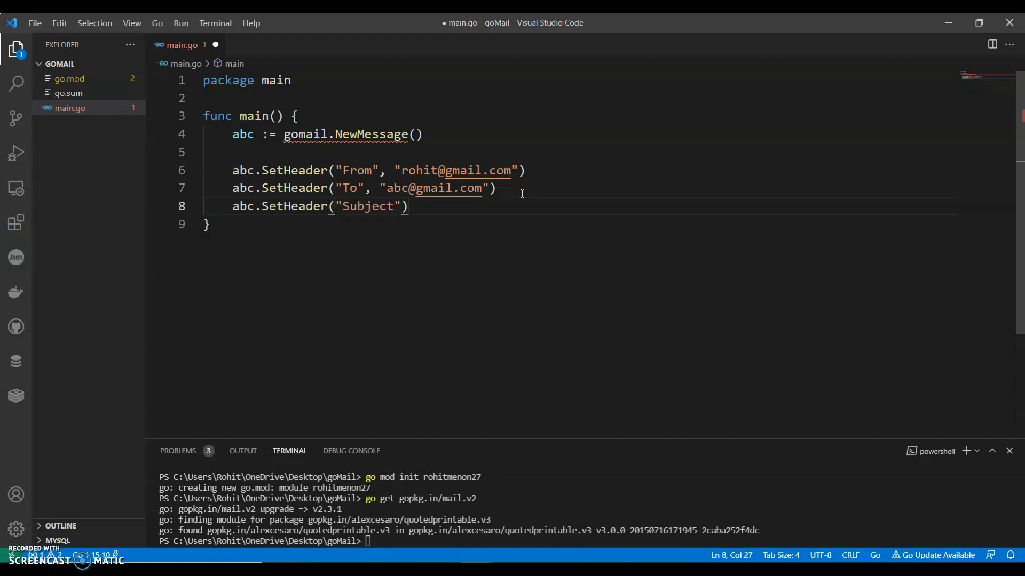
type(", \"Test Email \"")
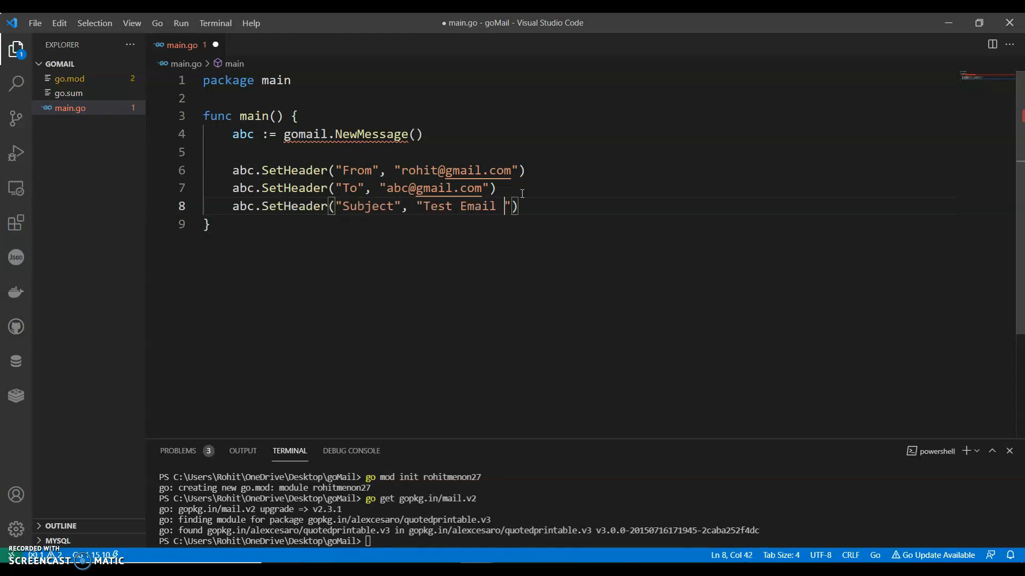
type("Subject")
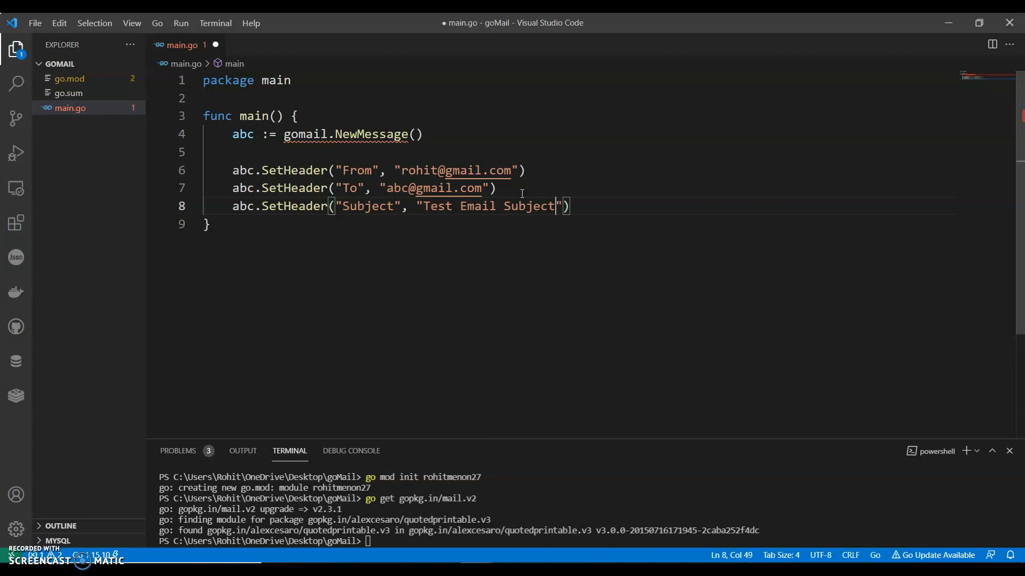
type("abc\"")
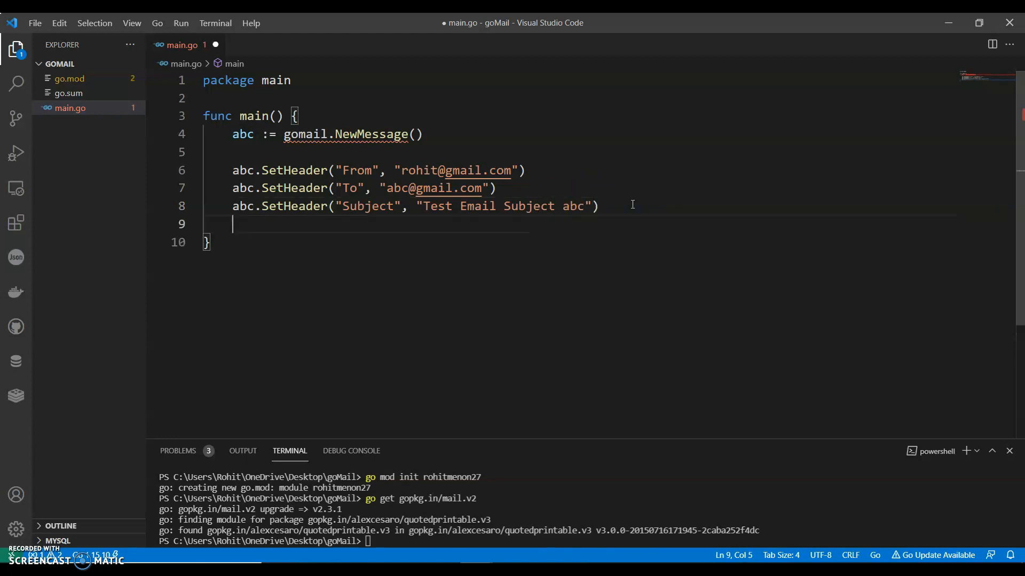
- Set a text/plain body reading "This is the Test Body"
type("abc.Se")
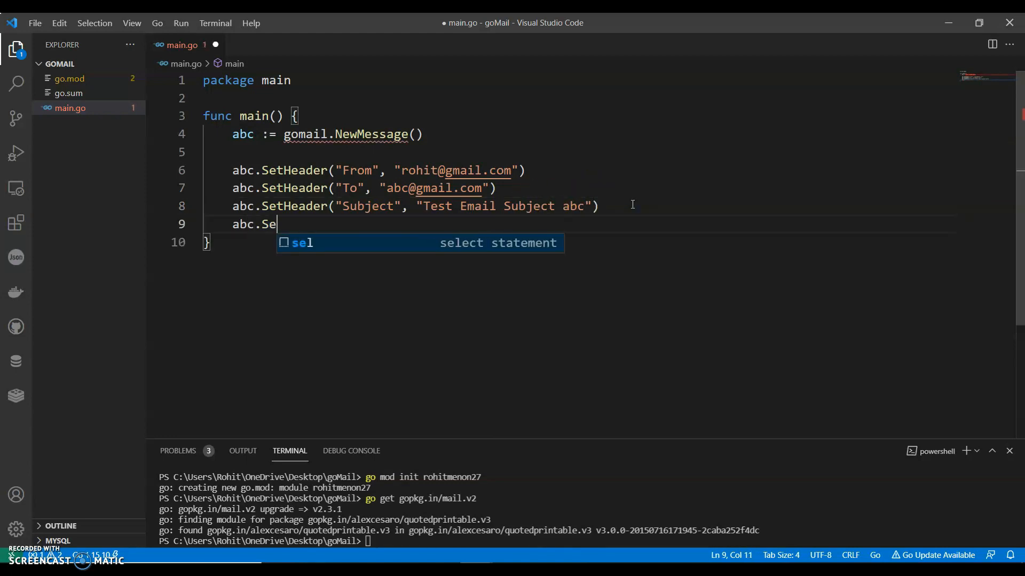
type("tBody")
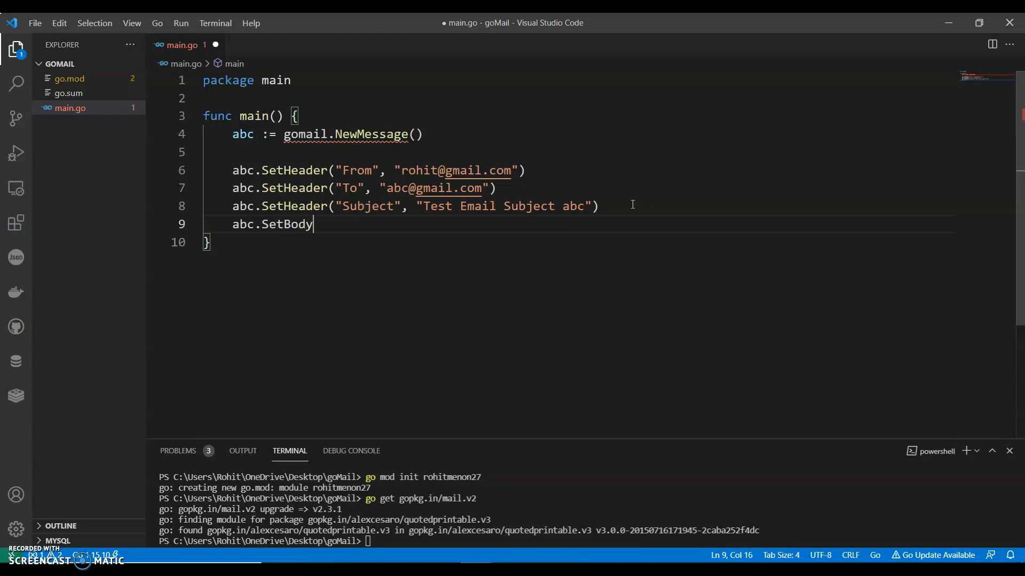
type("(\"\")")
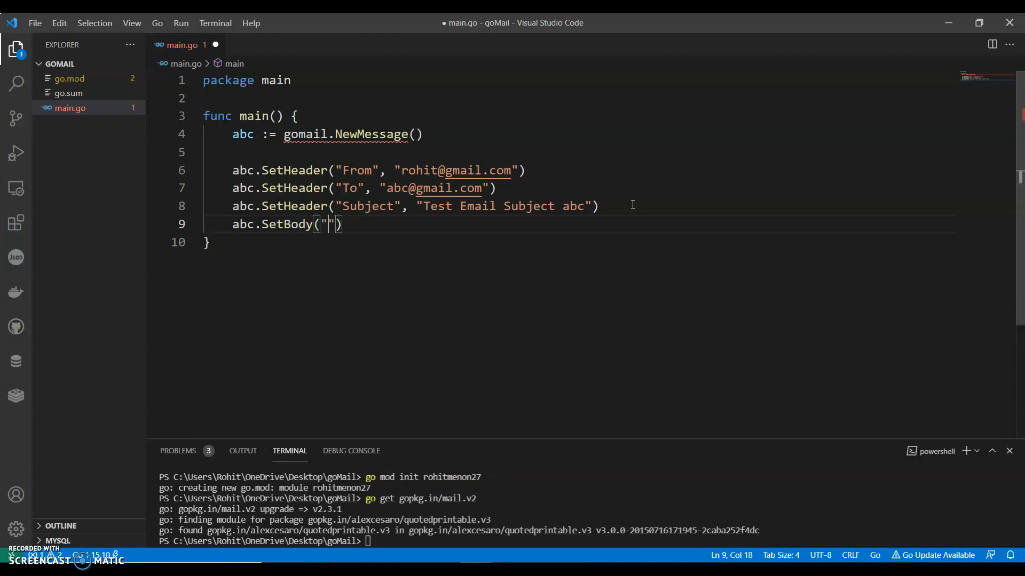
type("text/")
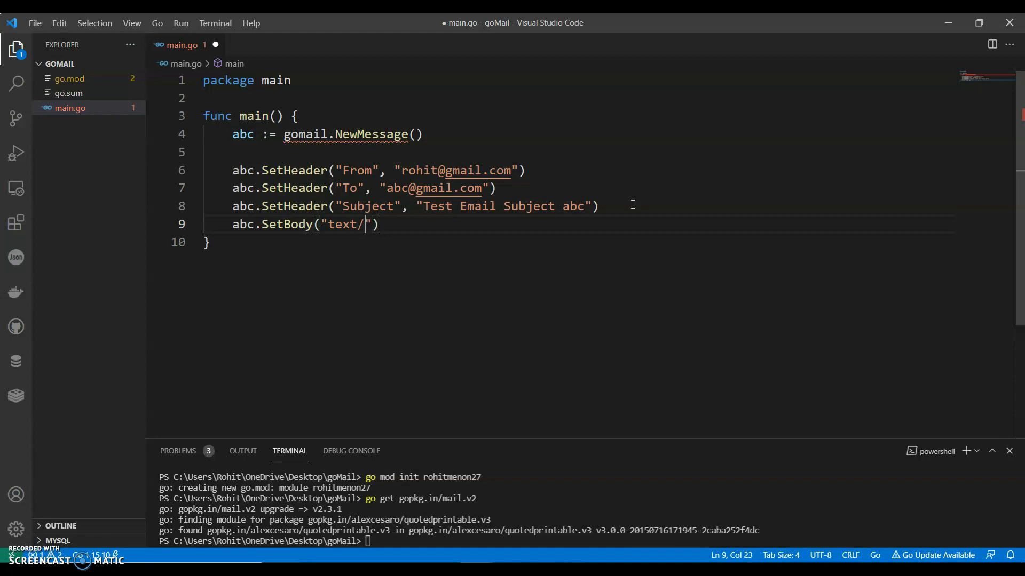
type("plain\", \"This")
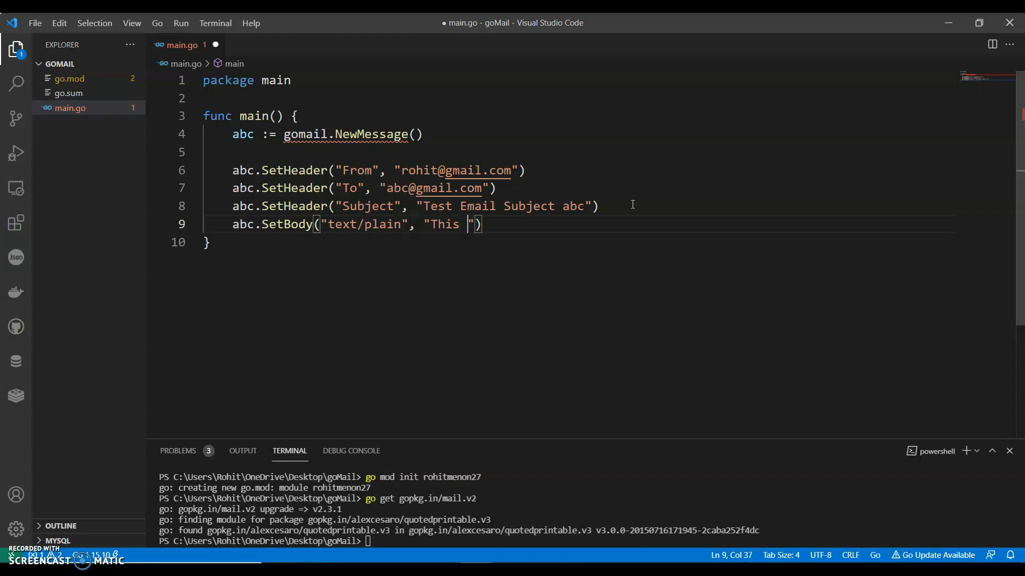
type("is the Test Body")
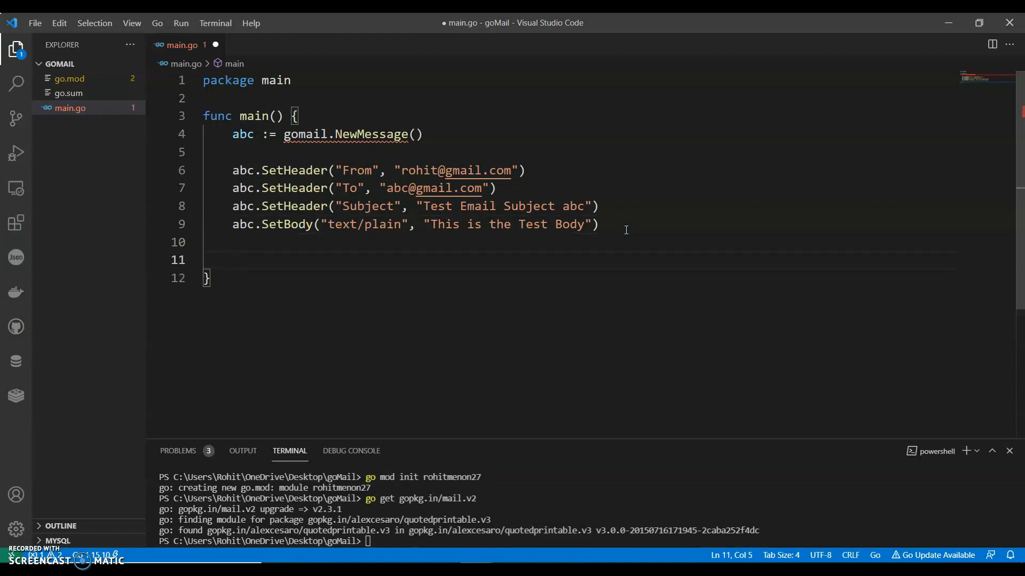
- Start the dialer a := gomail.newDailer("smtp.gmail.com", ...) and move to the package main line
type("a := go")
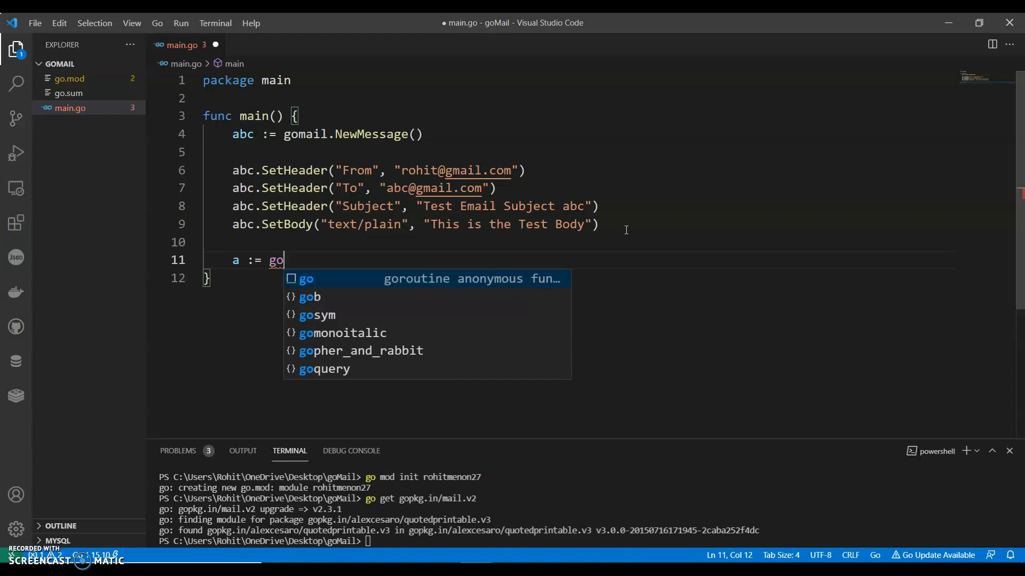
type("mail.")
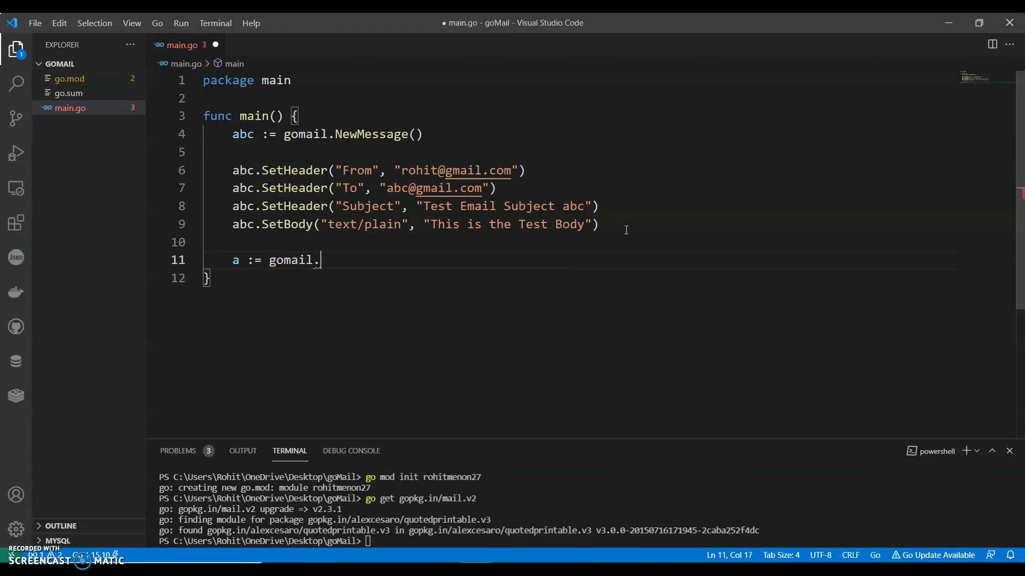
type("newDa")
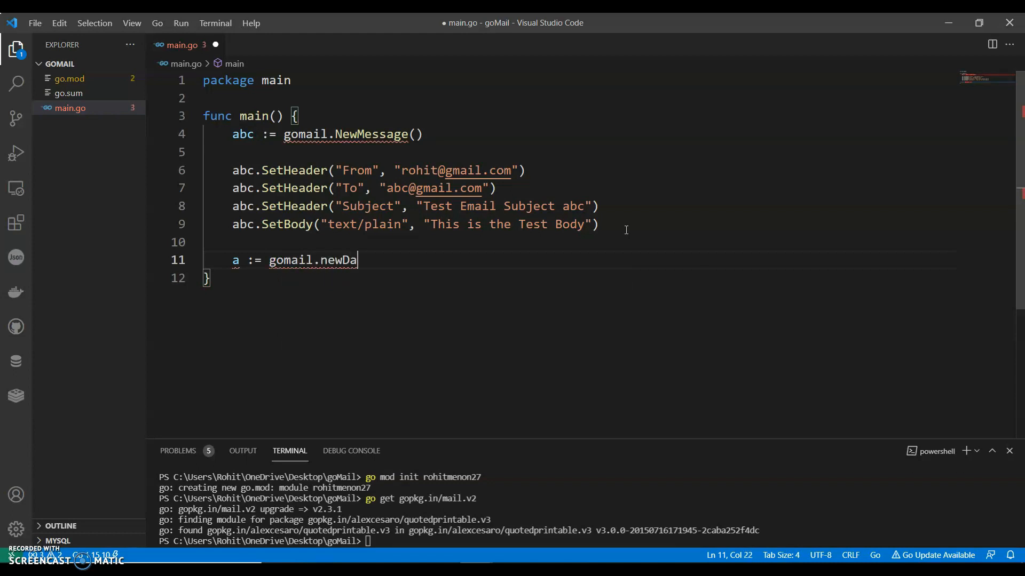
type("iler(\"smtp\"")
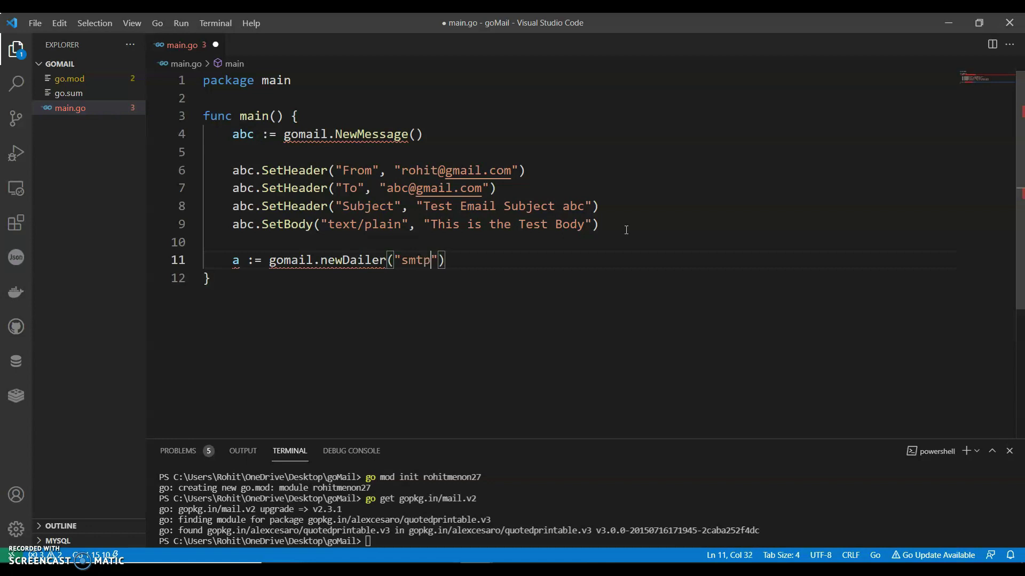
type(".gmail.com")
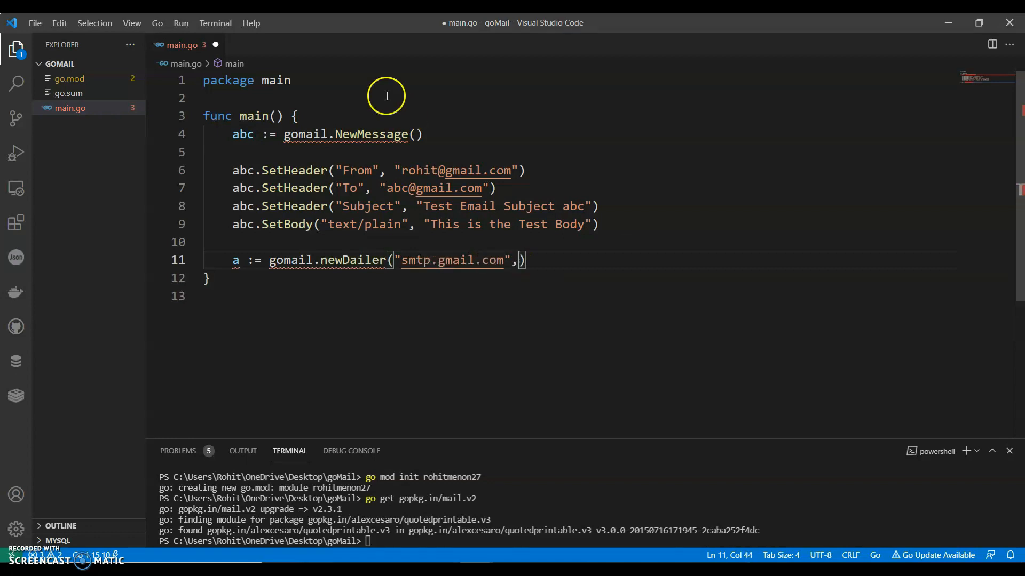
left_click(299, 80)
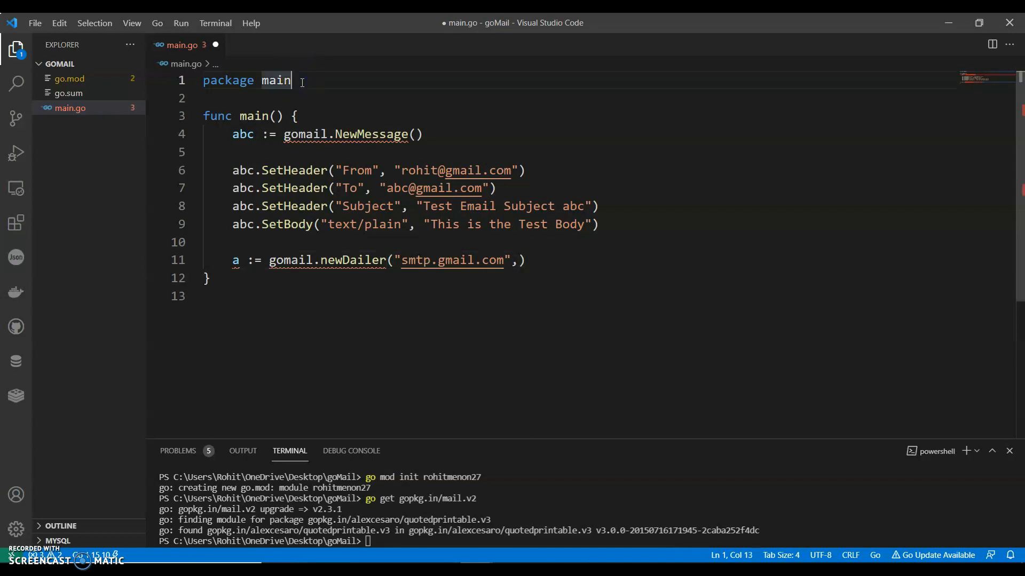
- Add an import block aliasing gopkg.in/mail.v2 as gomail
type("import(")
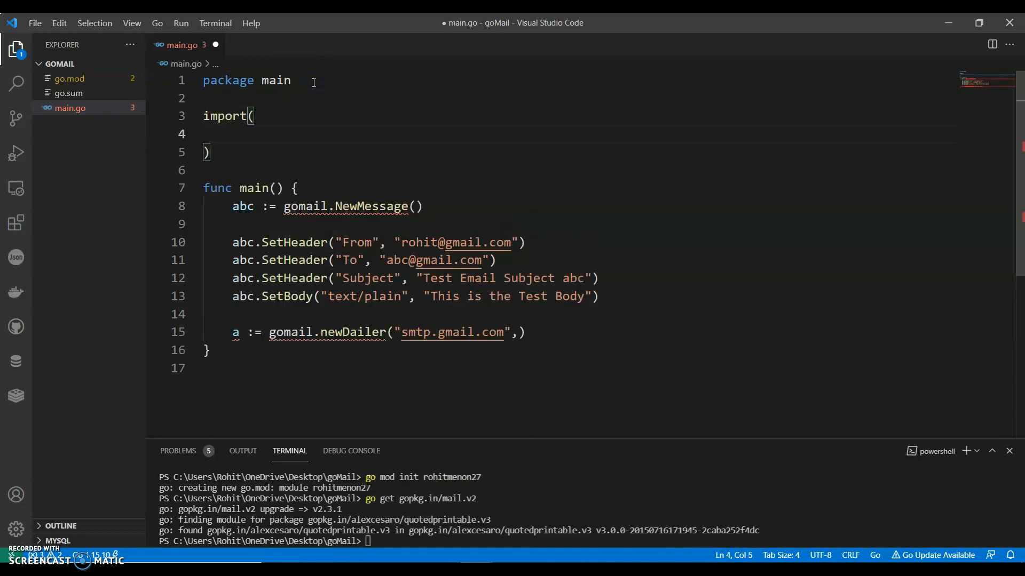
type("gomail")
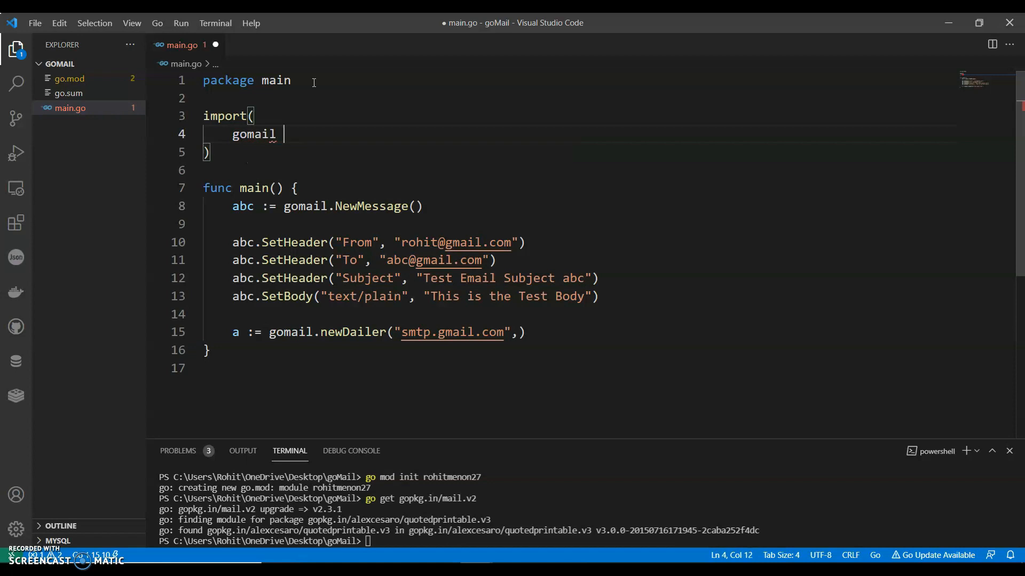
type("\"go\"")
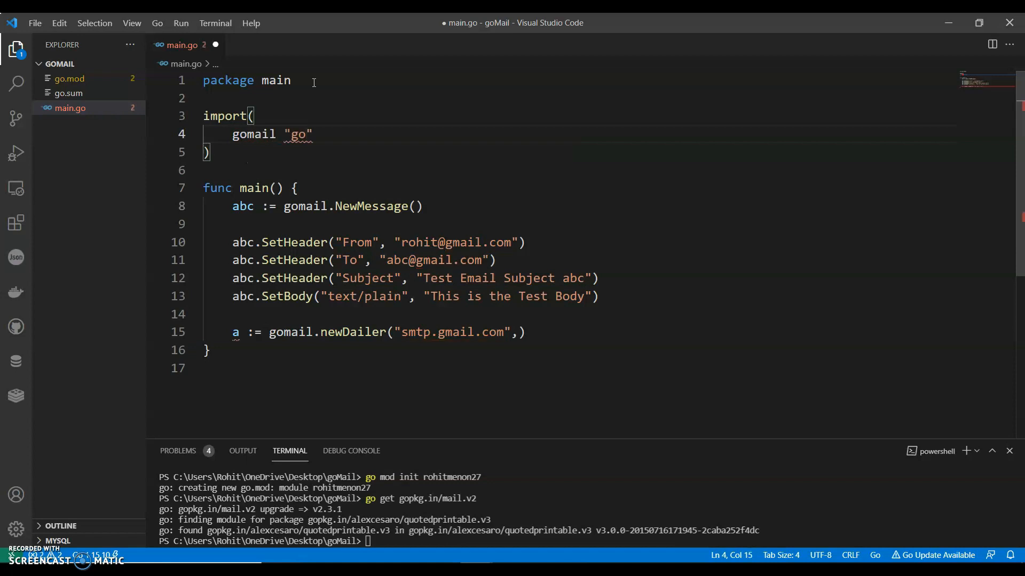
type("gopkg.in/mail.v2")
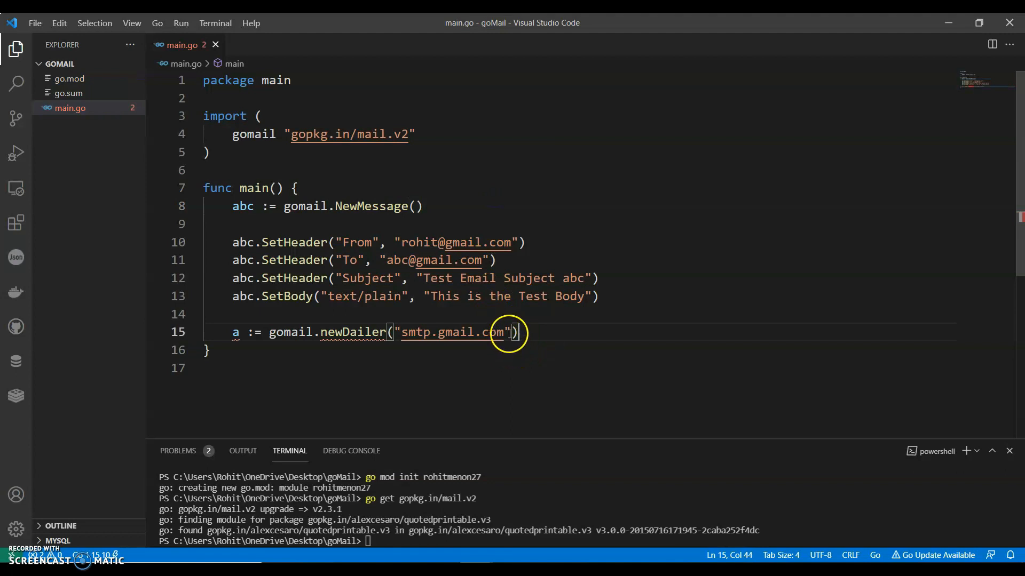
type(", 5")
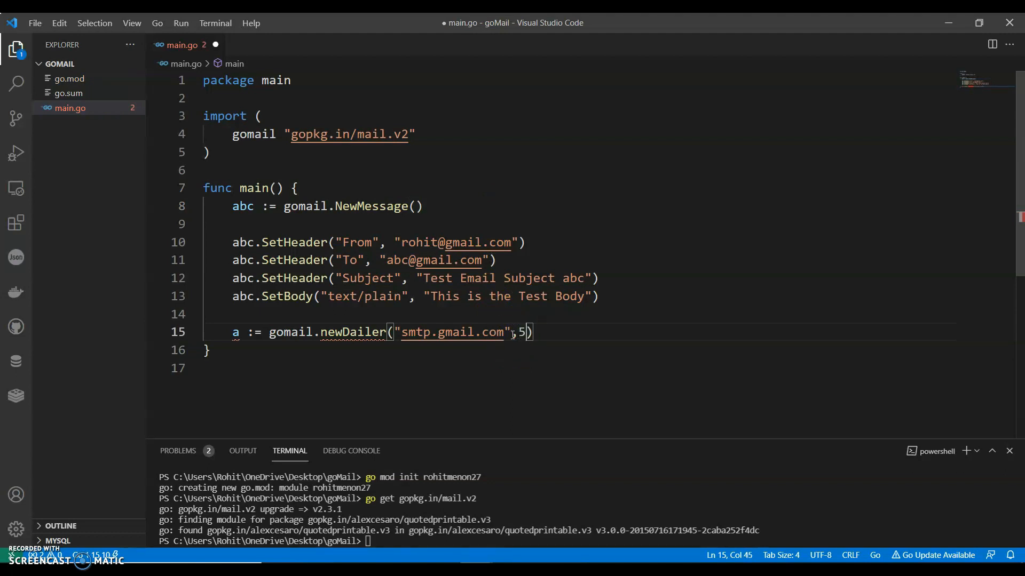
type("87")
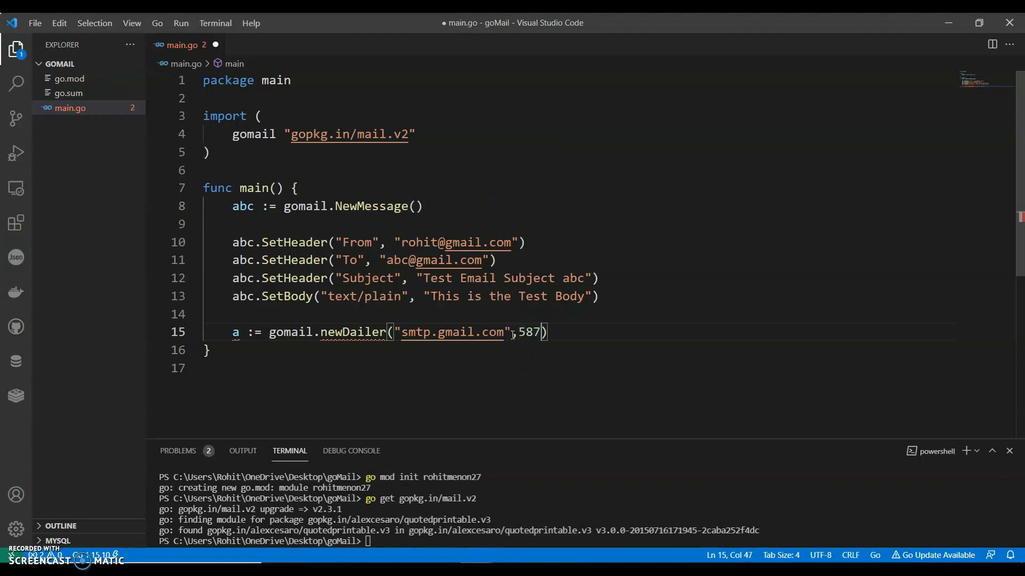
type(",")
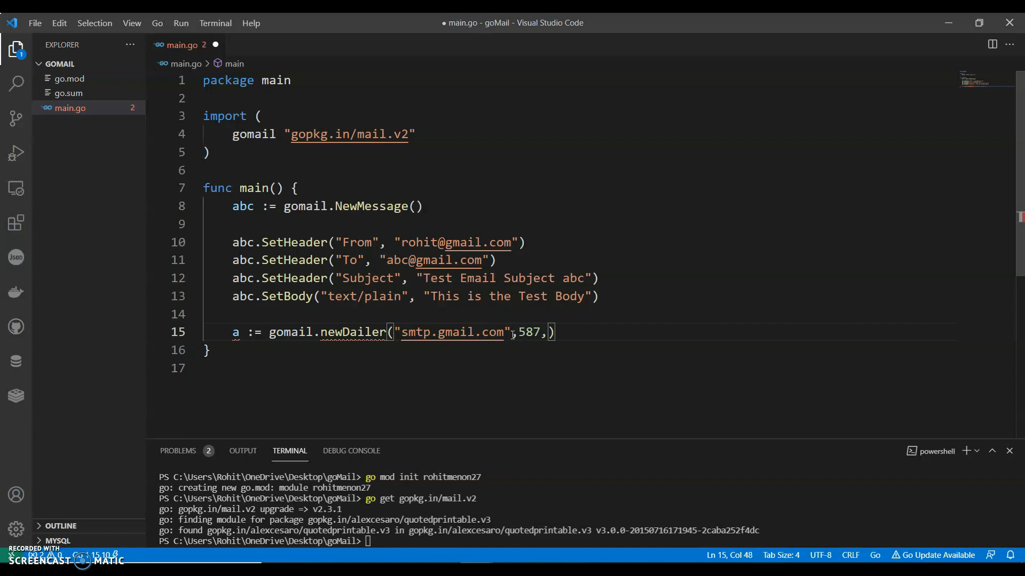
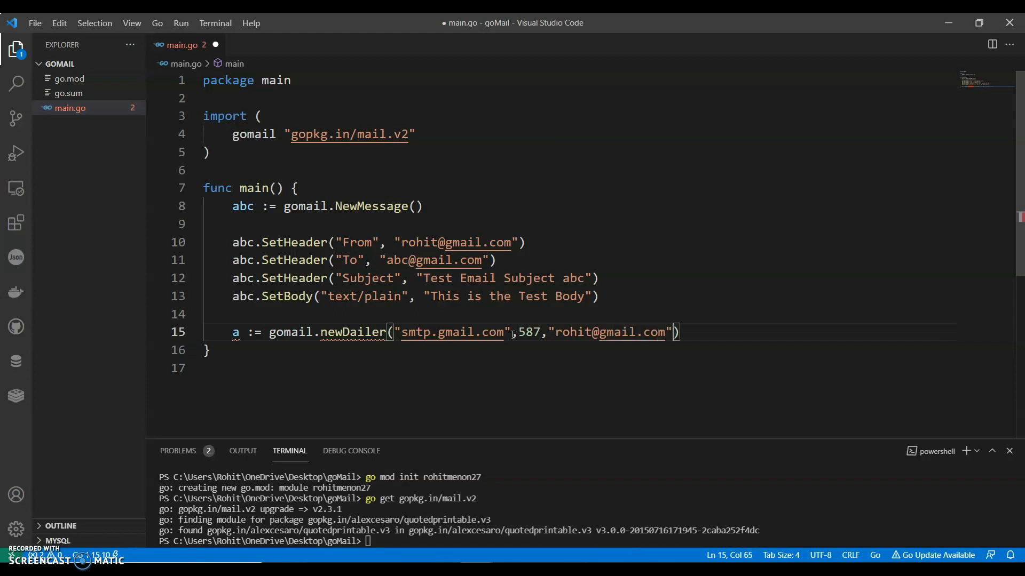
type(",\"\"")
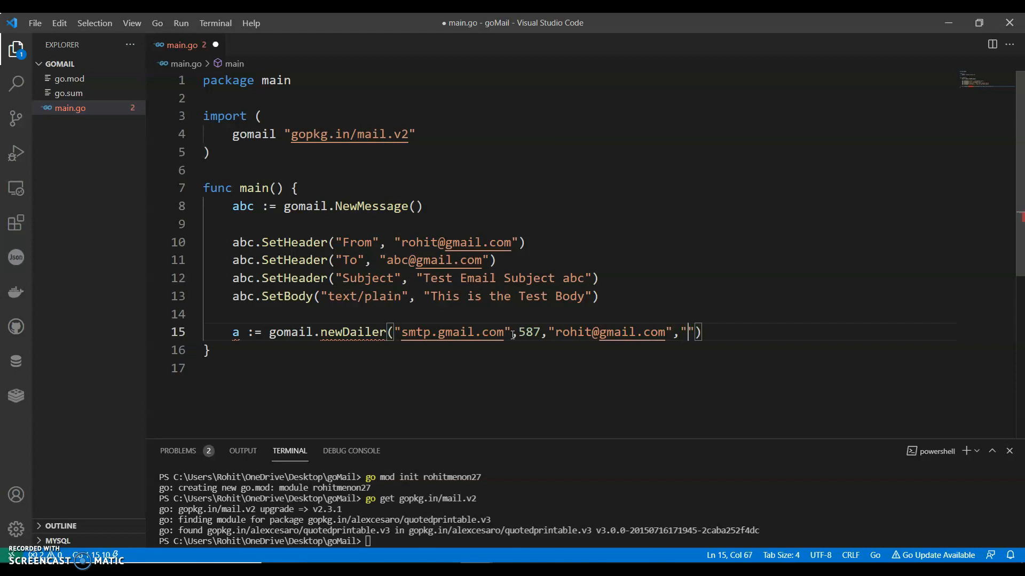
type("password")
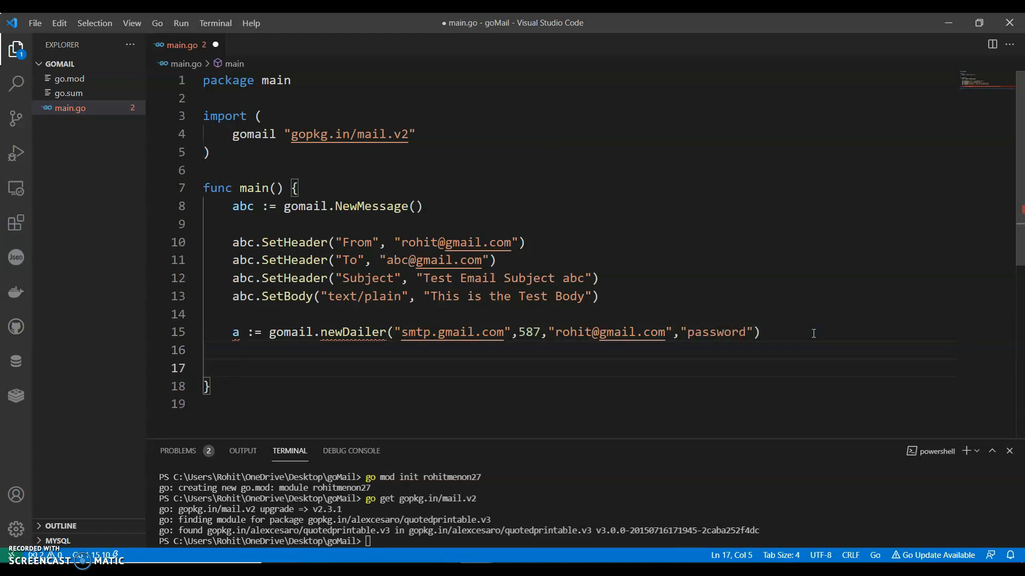
- Send with if err := a.DialAndSend(abc); err != nil, printing and panicking on the error
type("if err := a.")
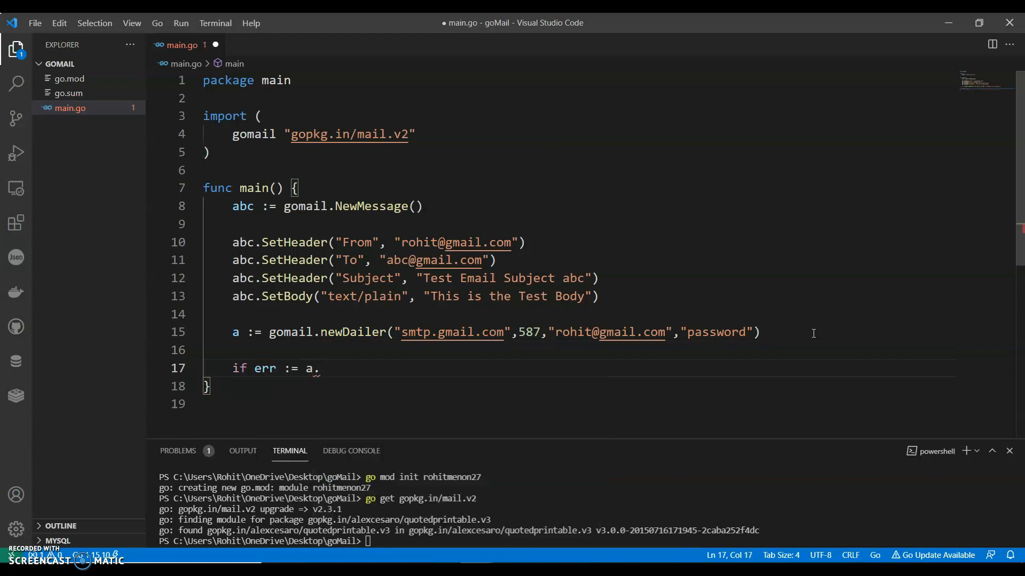
type("Di")
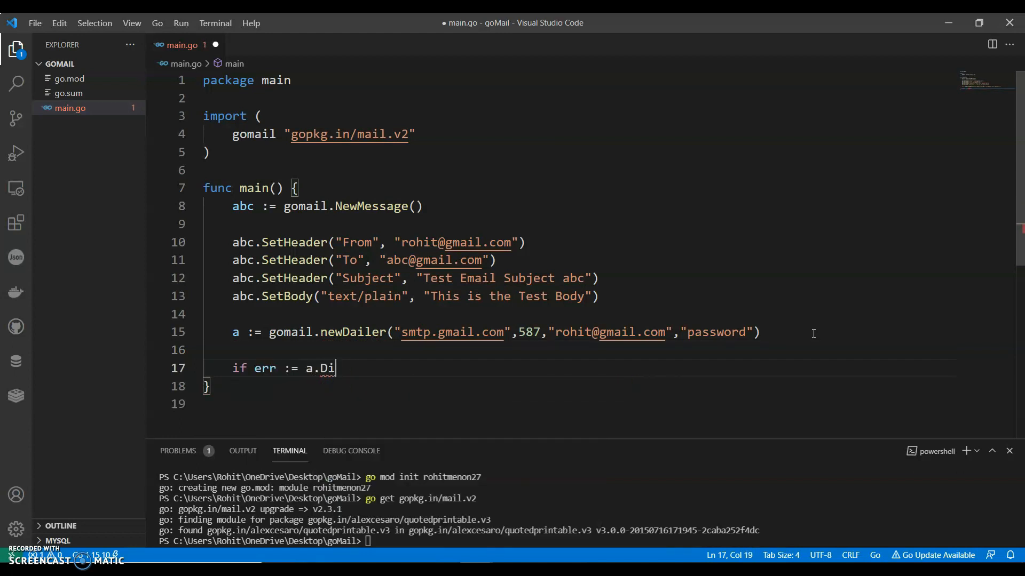
type("ala")
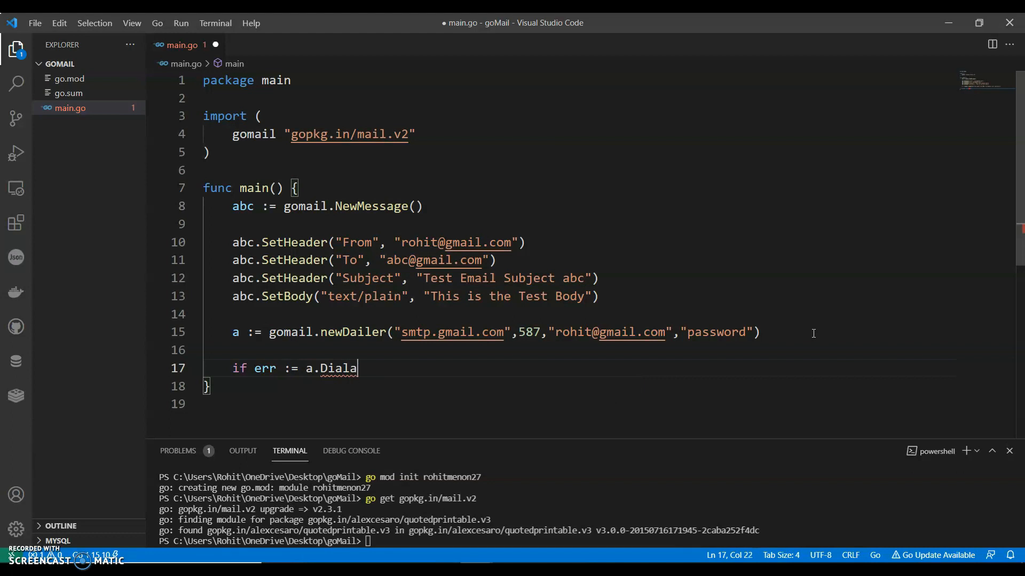
type("ndSend(abc); err != nil {")
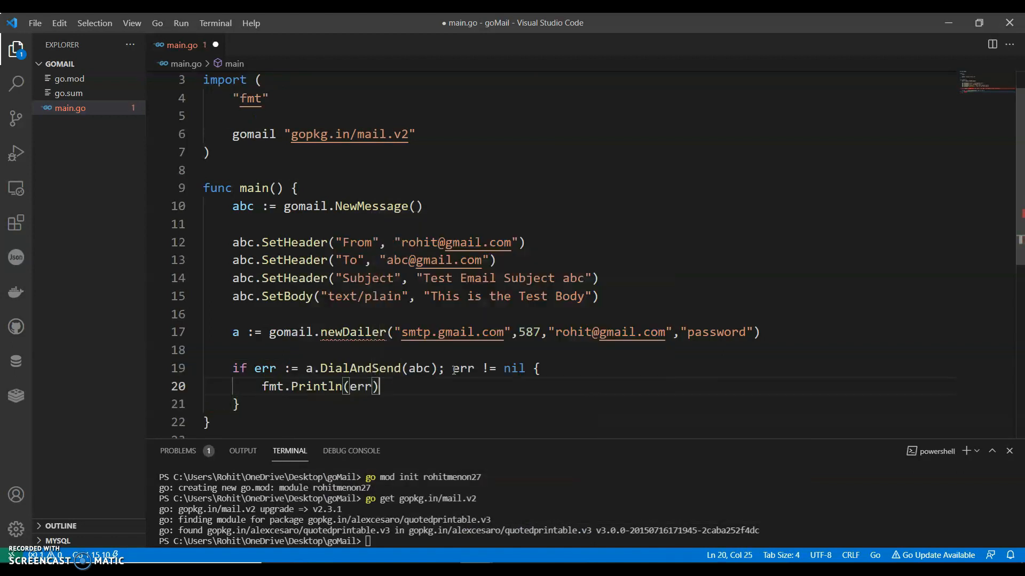
type("panic(err")
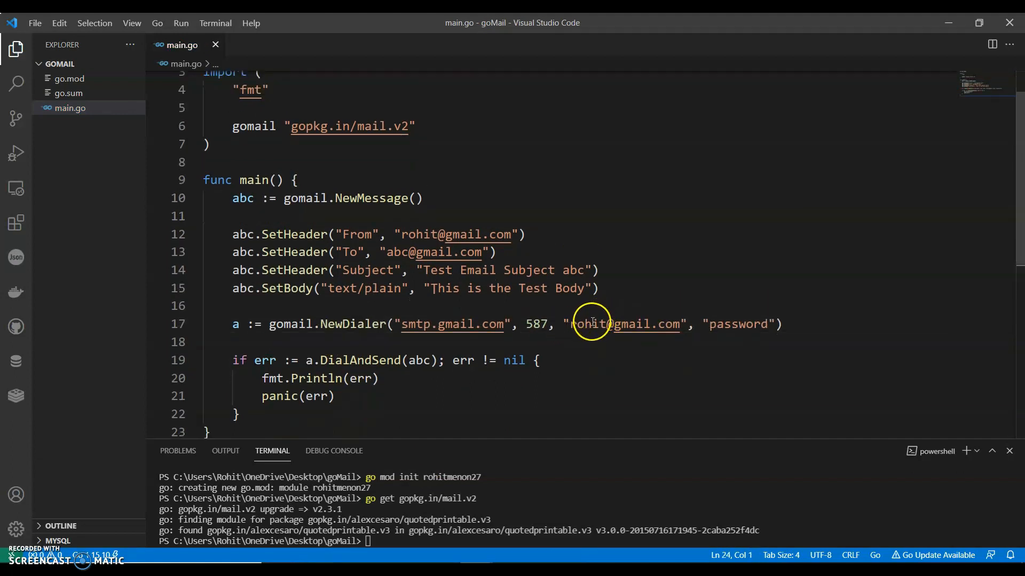
mouse_move(647, 323)
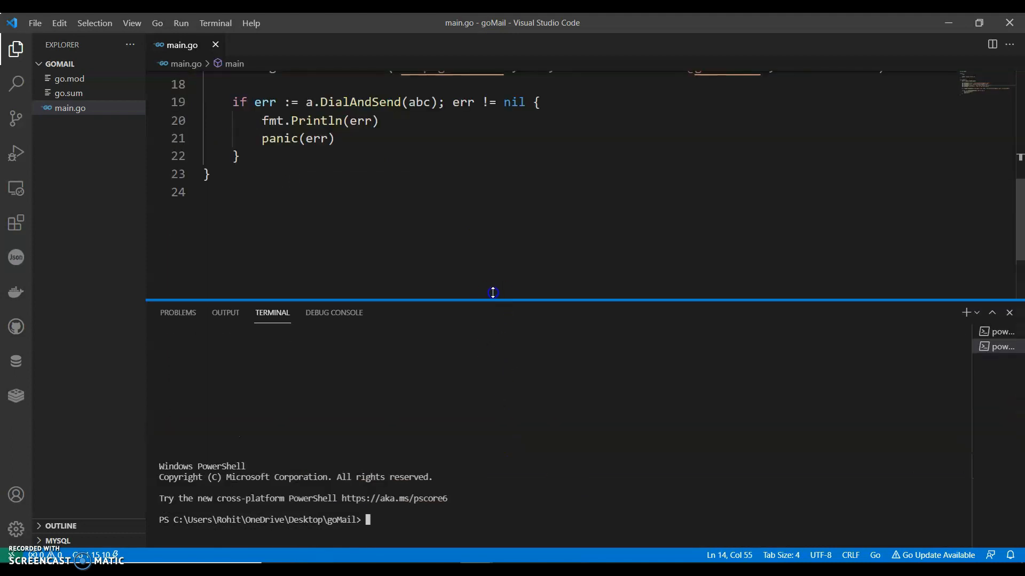
- Run the program with go run main.go
type("go r")
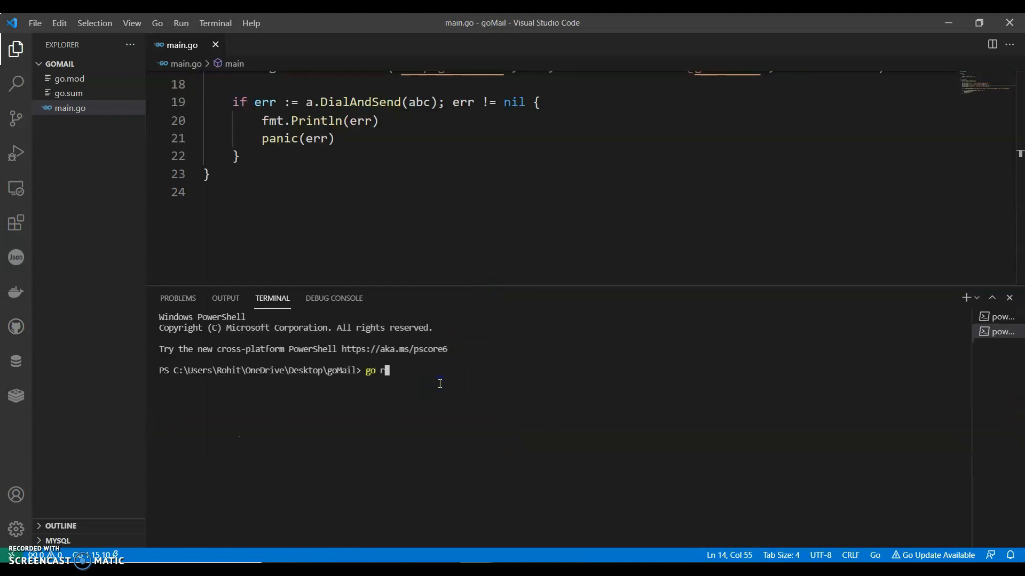
key("Enter")
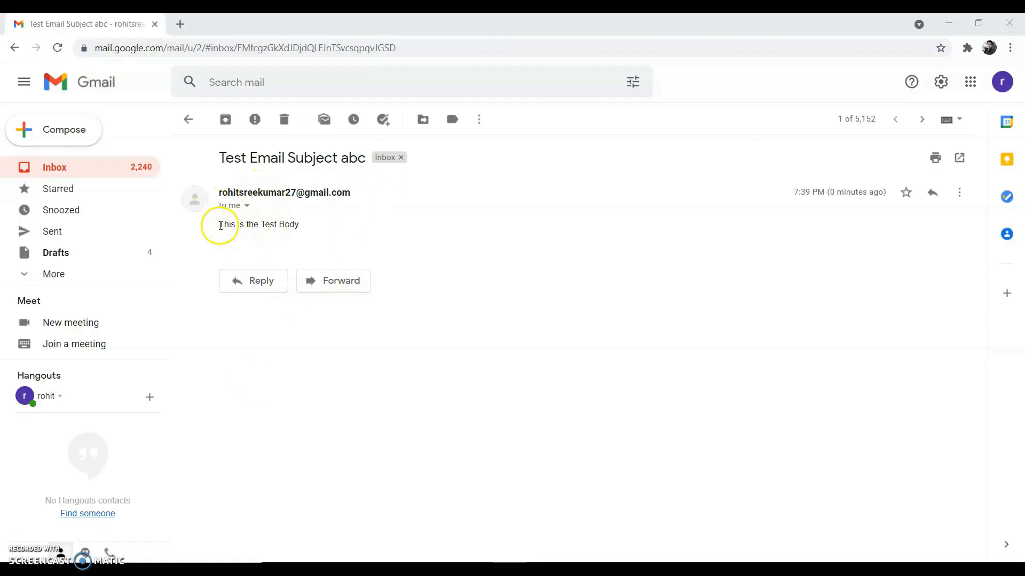
mouse_move(329, 228)
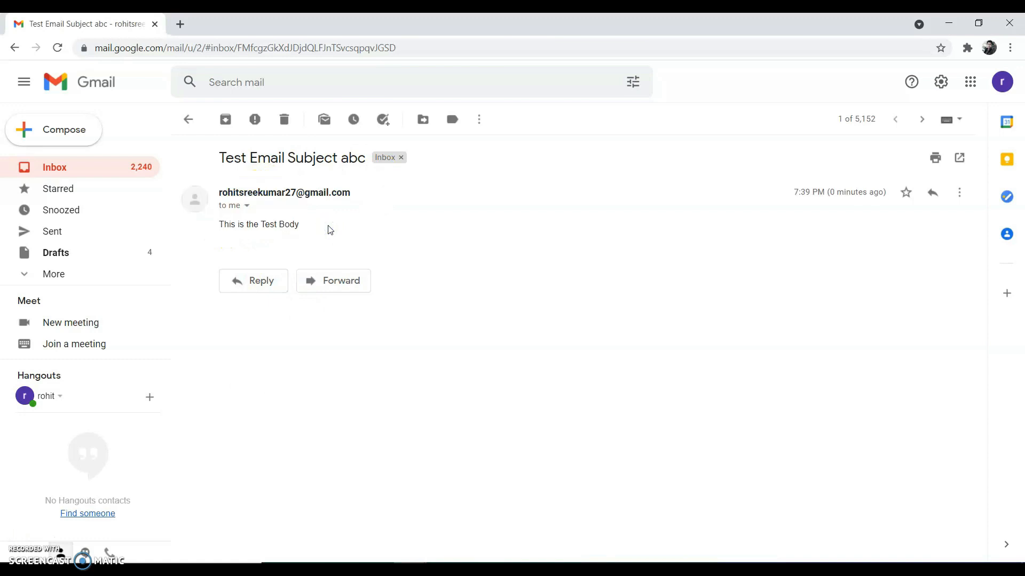